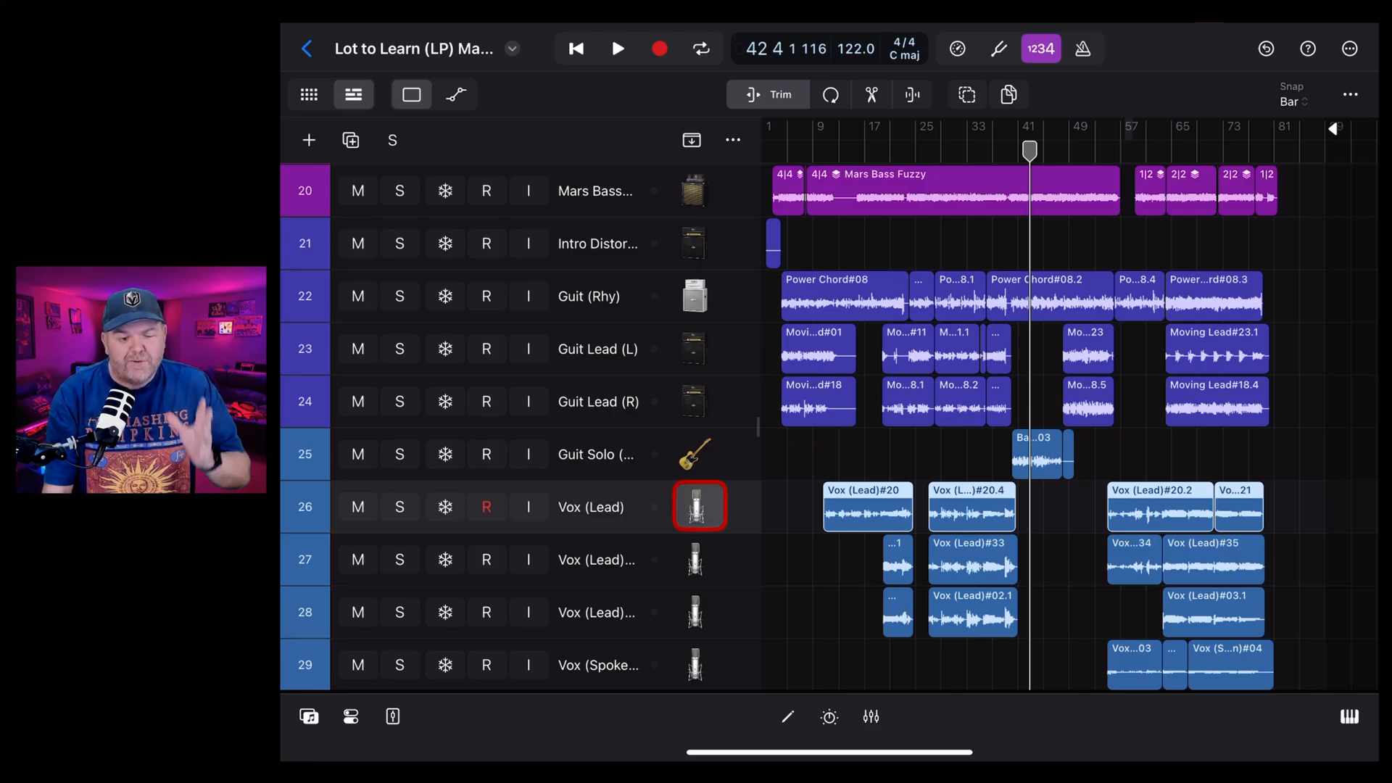
Look through the vocal and guitar tracks, then select the second Vox (Lead) track
left_click(695, 454)
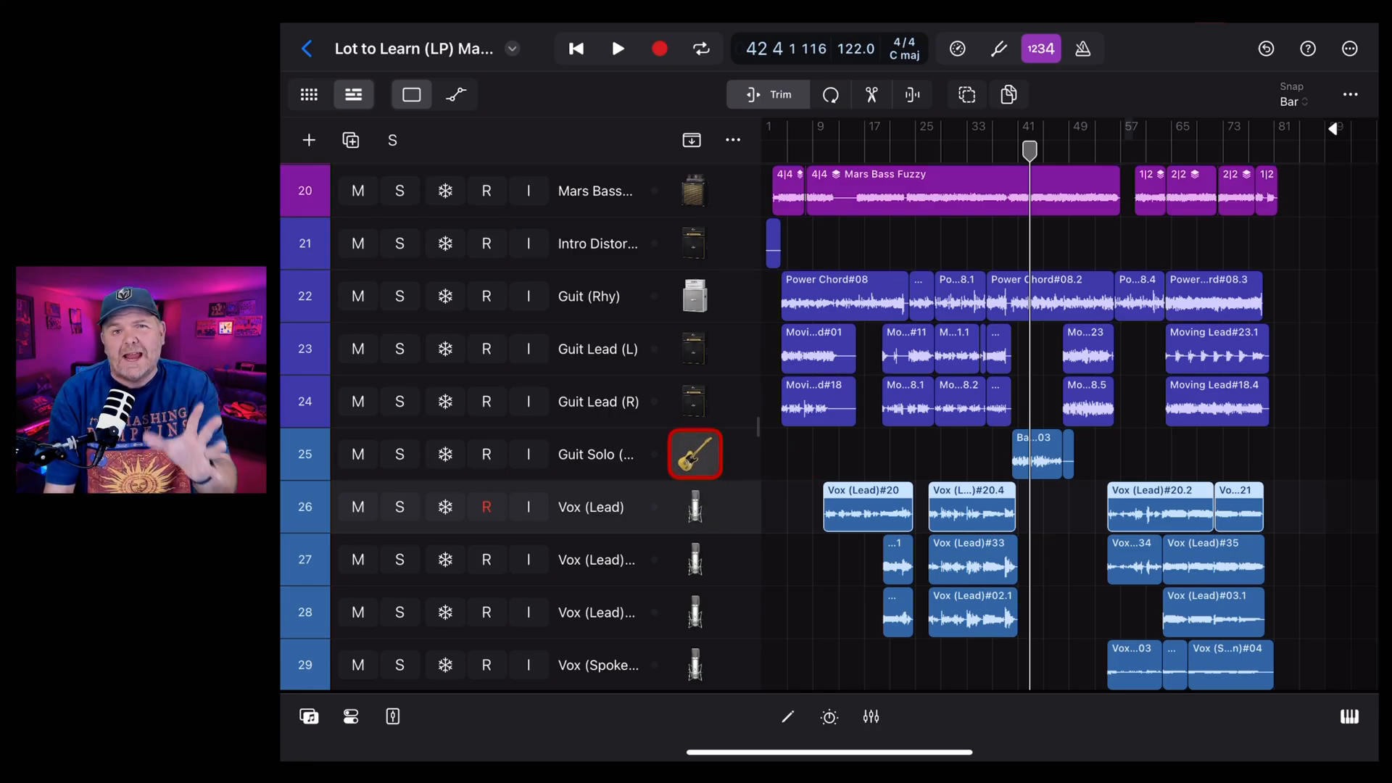
left_click(485, 454)
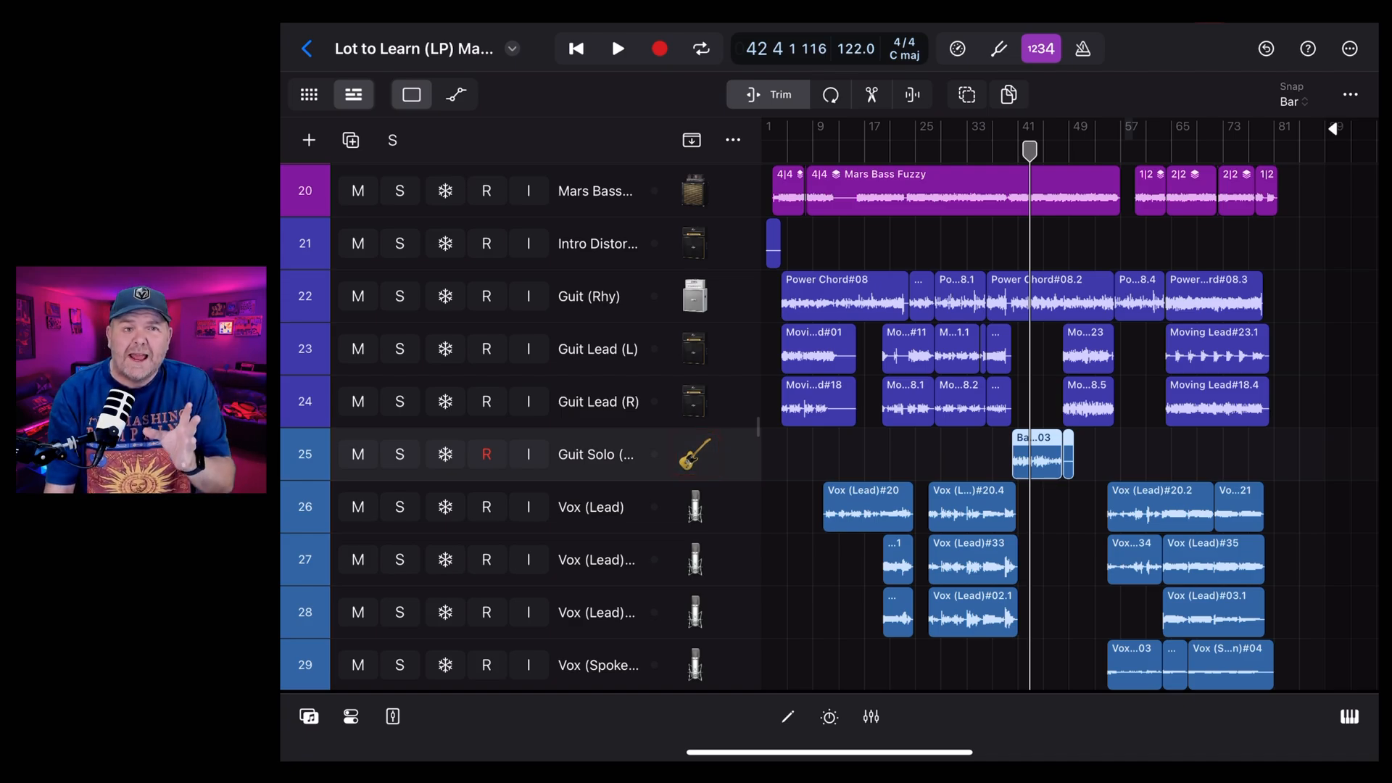
left_click(693, 507)
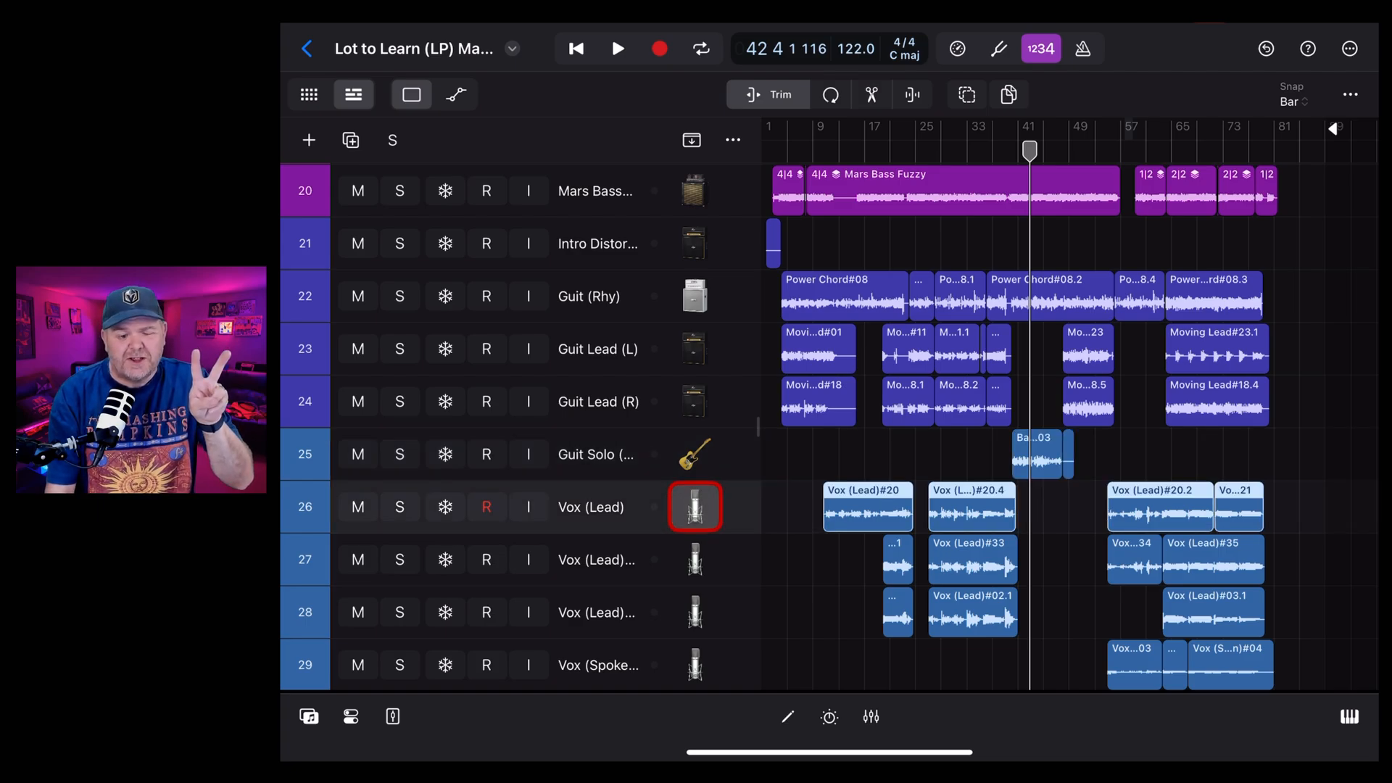
left_click(694, 560)
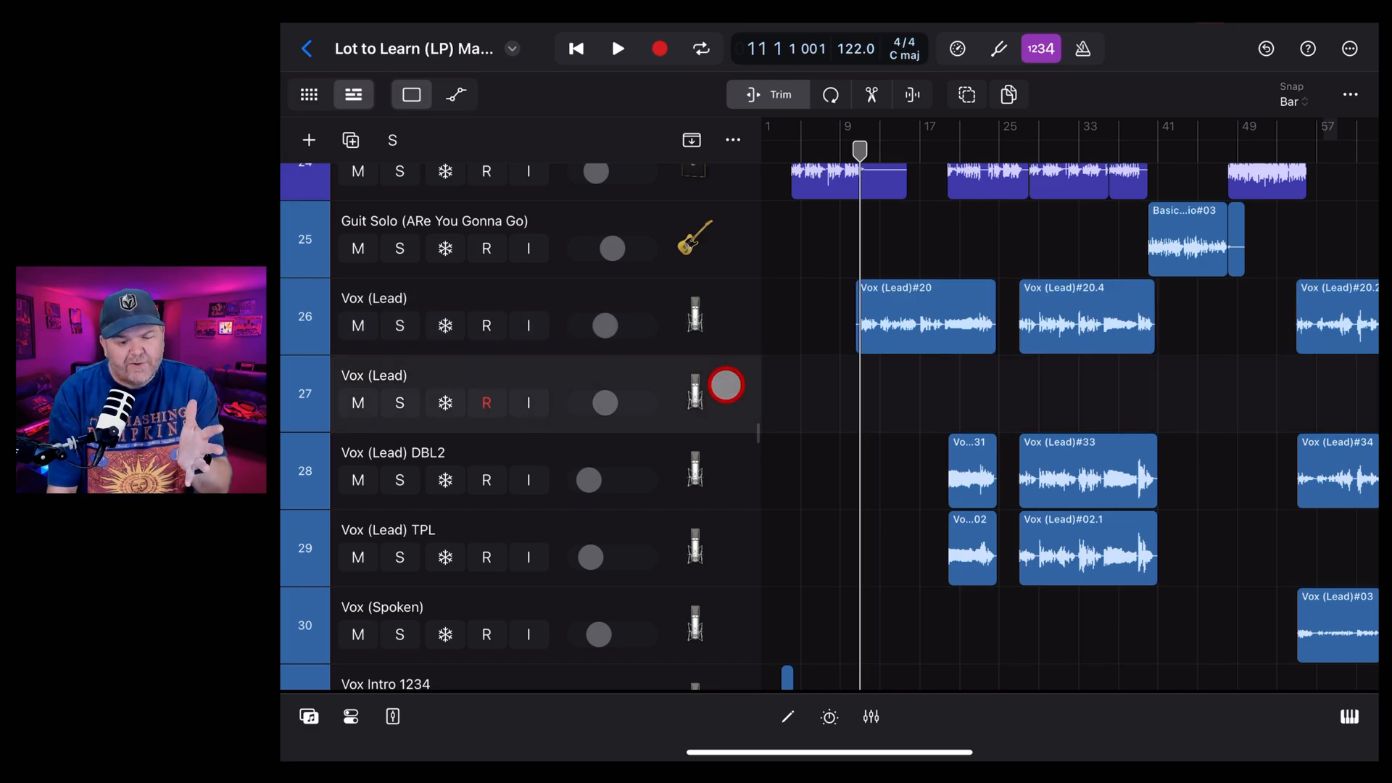
left_click(546, 403)
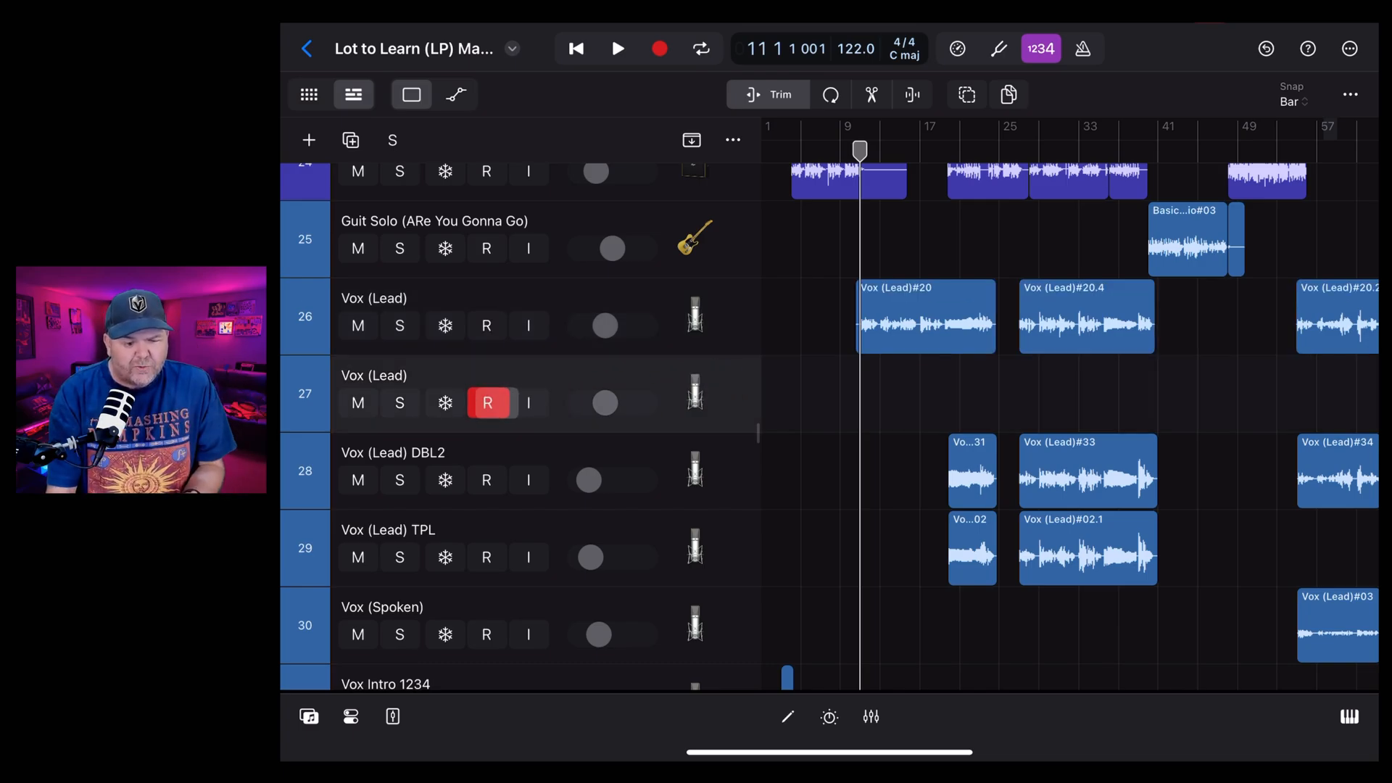
Record-arm the second Vox (Lead) track with input monitoring on, then open Settings
left_click(528, 404)
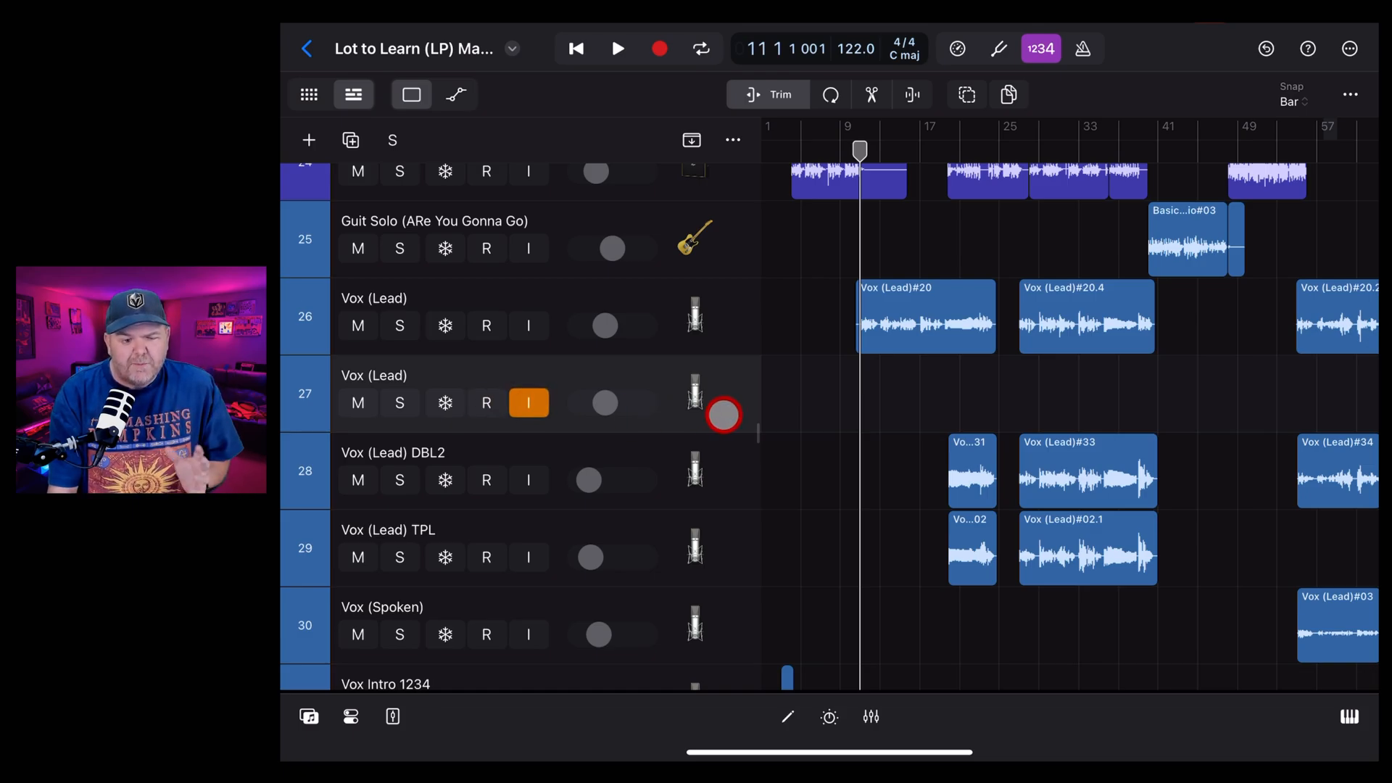
left_click(486, 402)
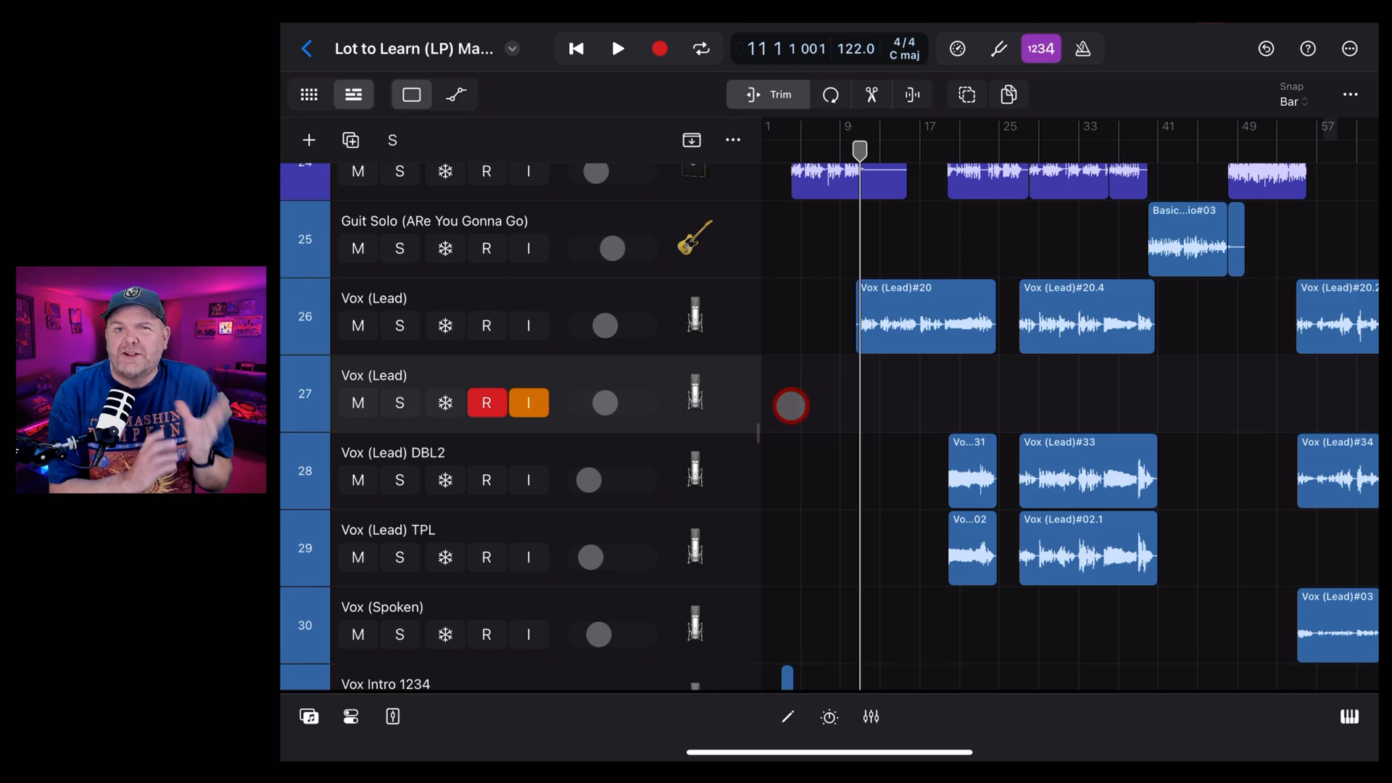
left_click(486, 403)
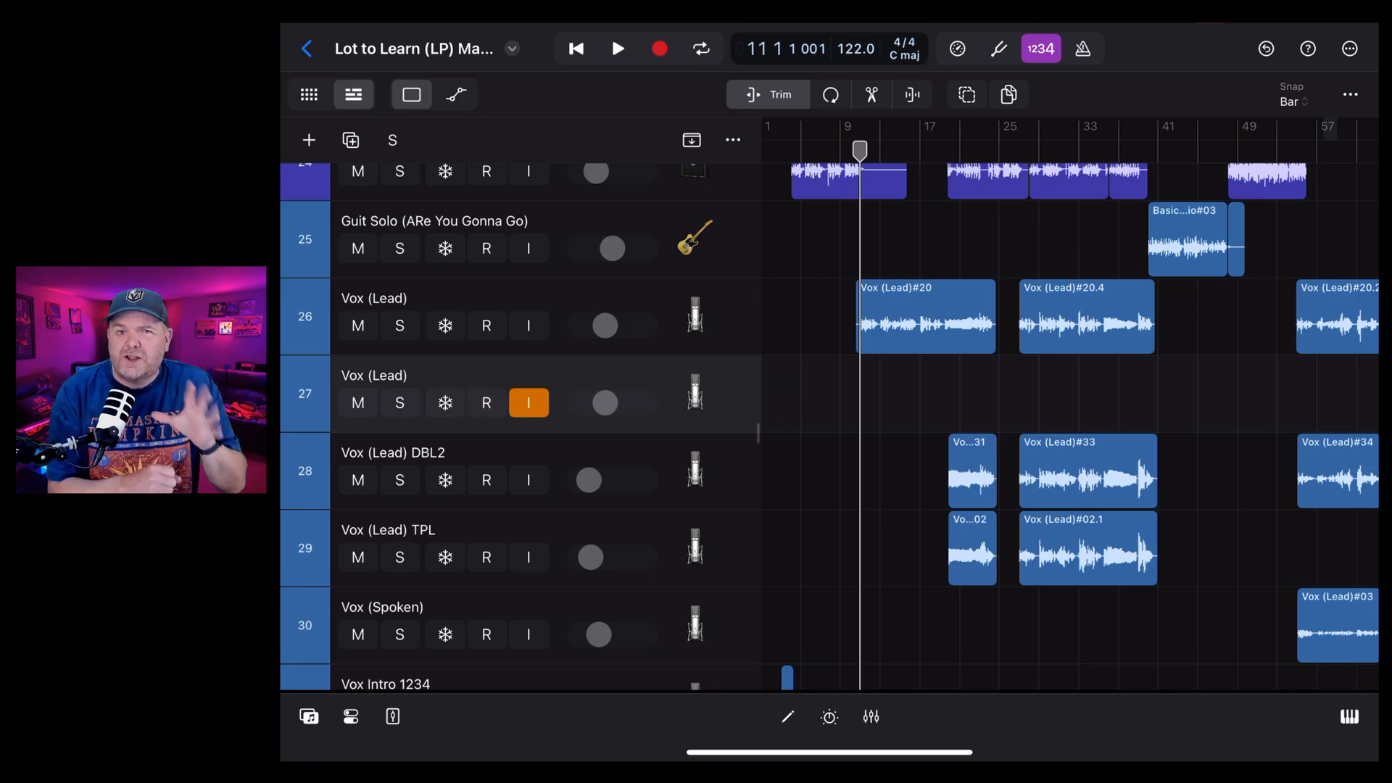
left_click(486, 403)
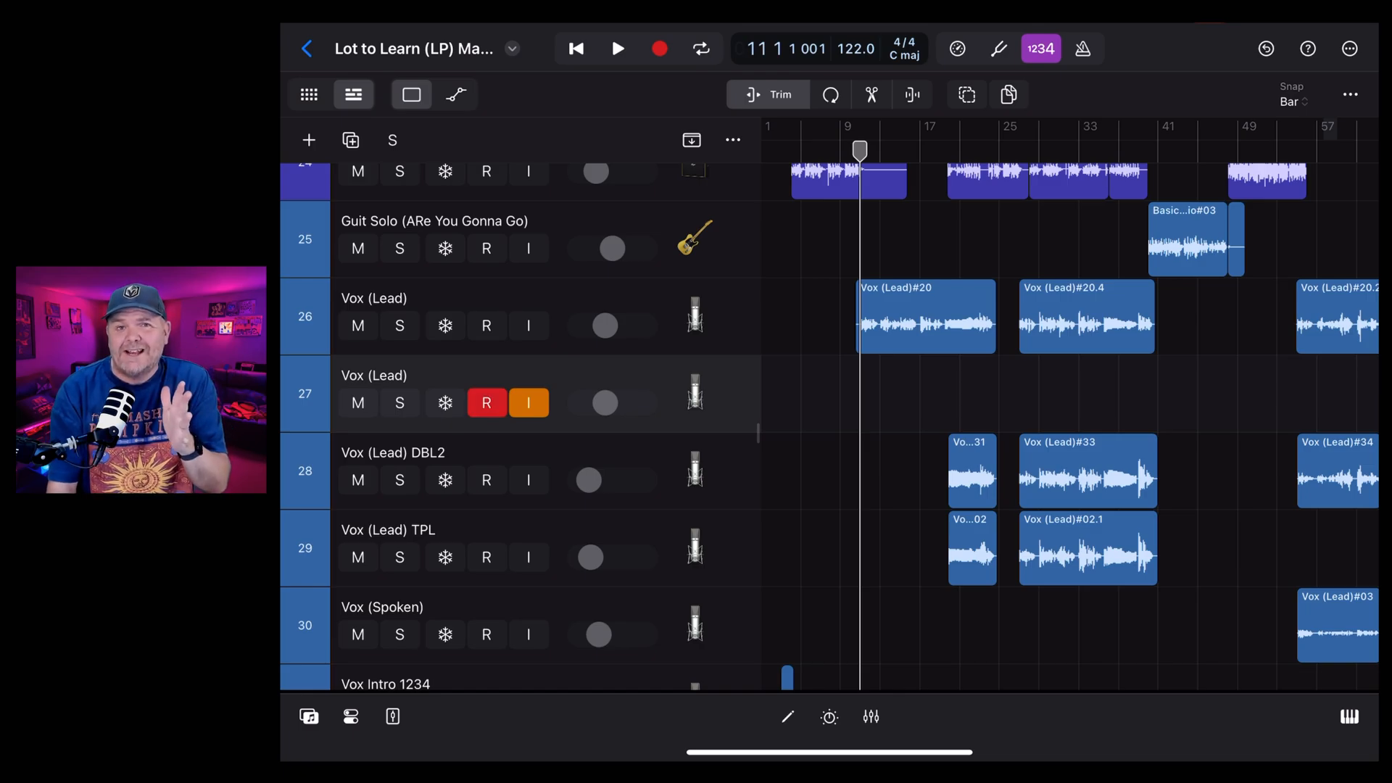
left_click(485, 403)
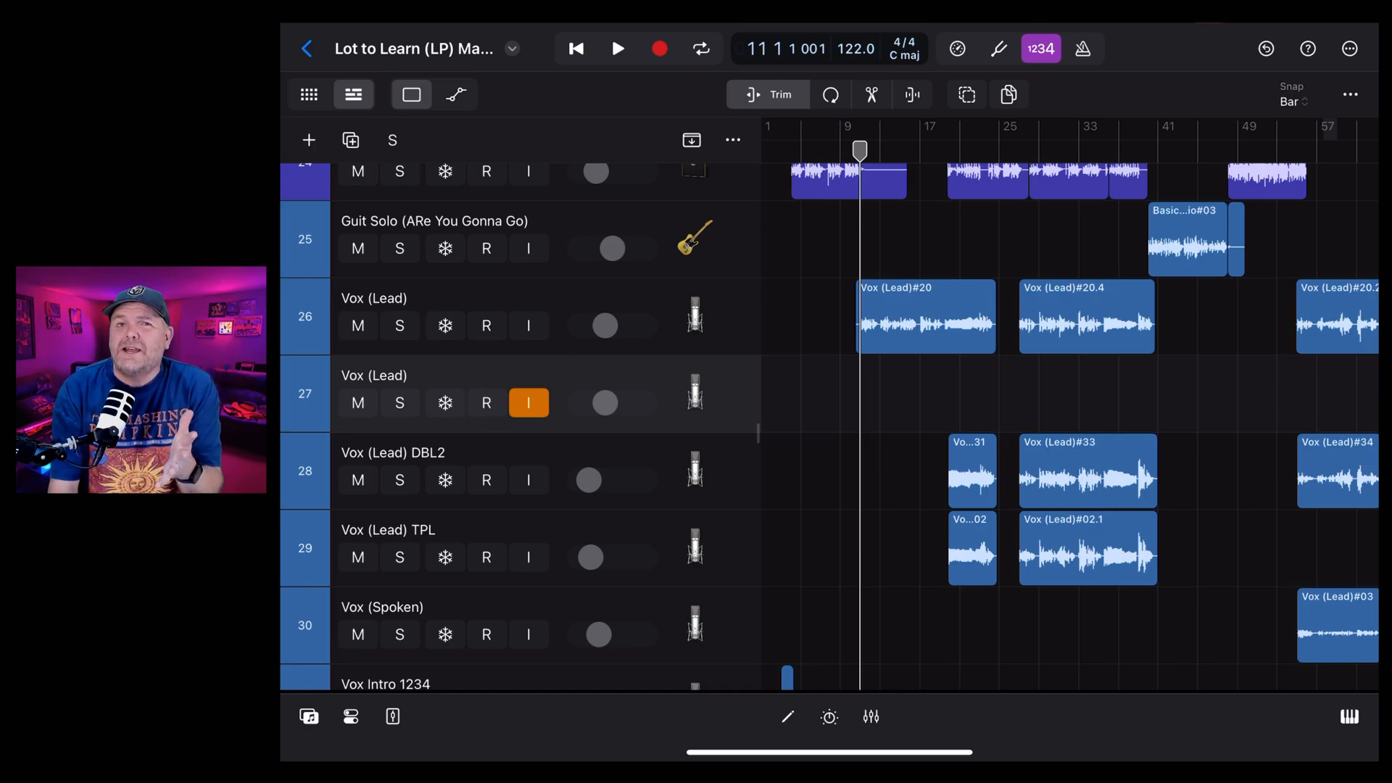
left_click(486, 403)
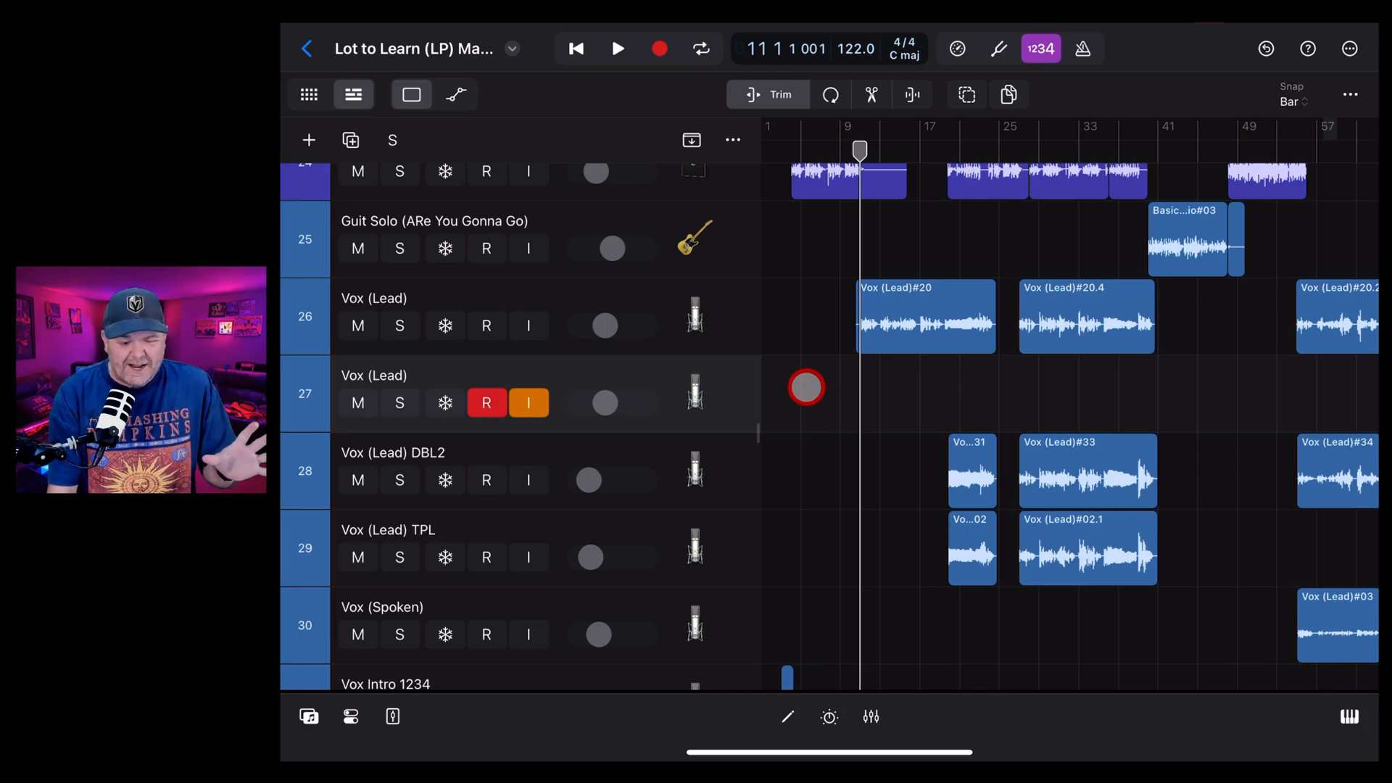
left_click(486, 402)
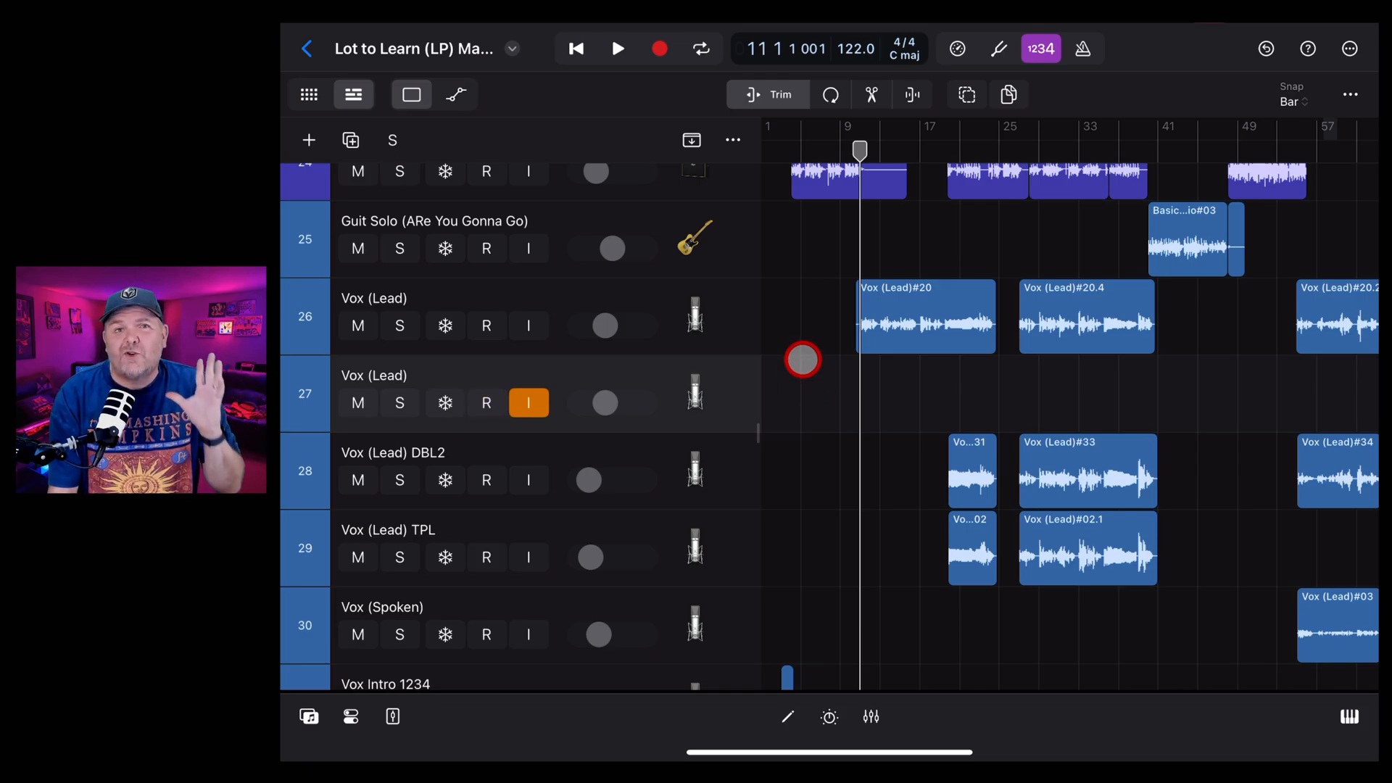
left_click(486, 403)
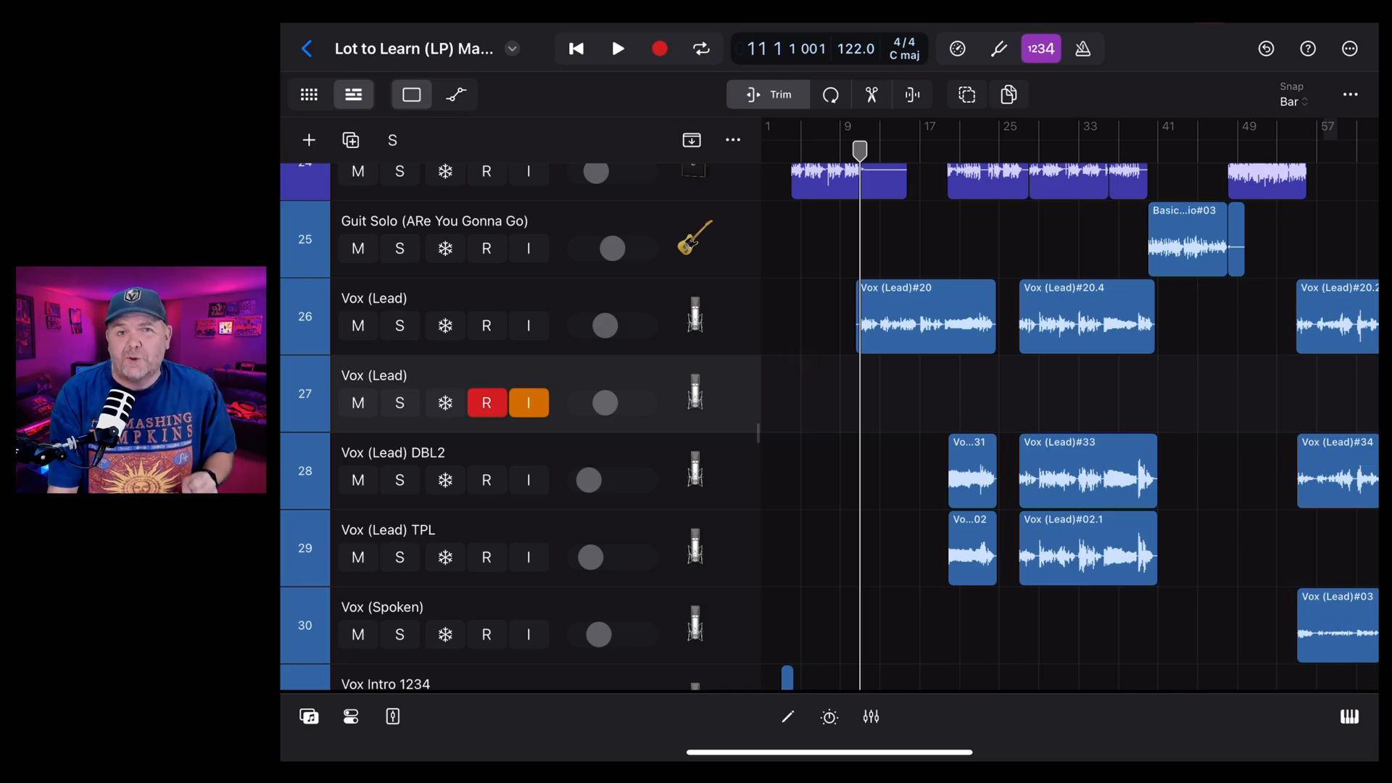
left_click(486, 403)
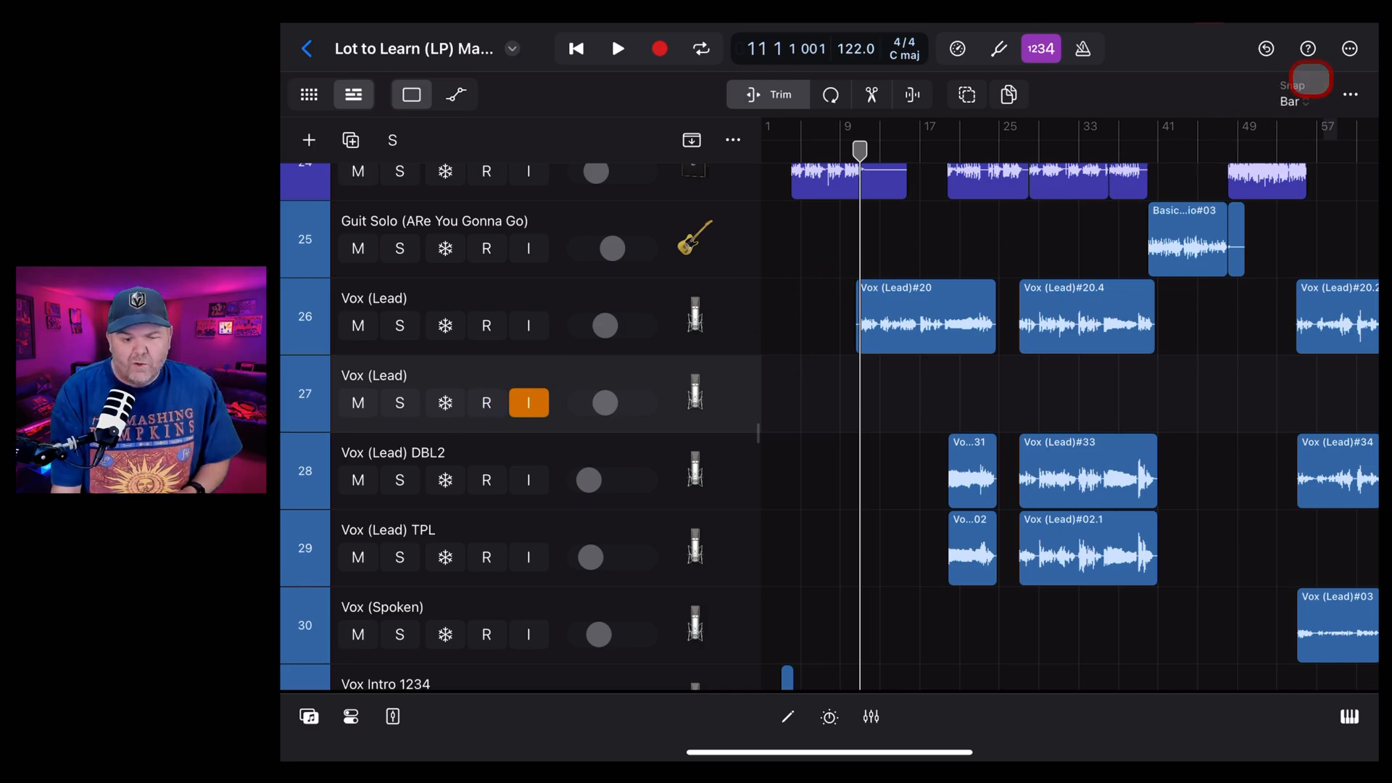
left_click(1349, 48)
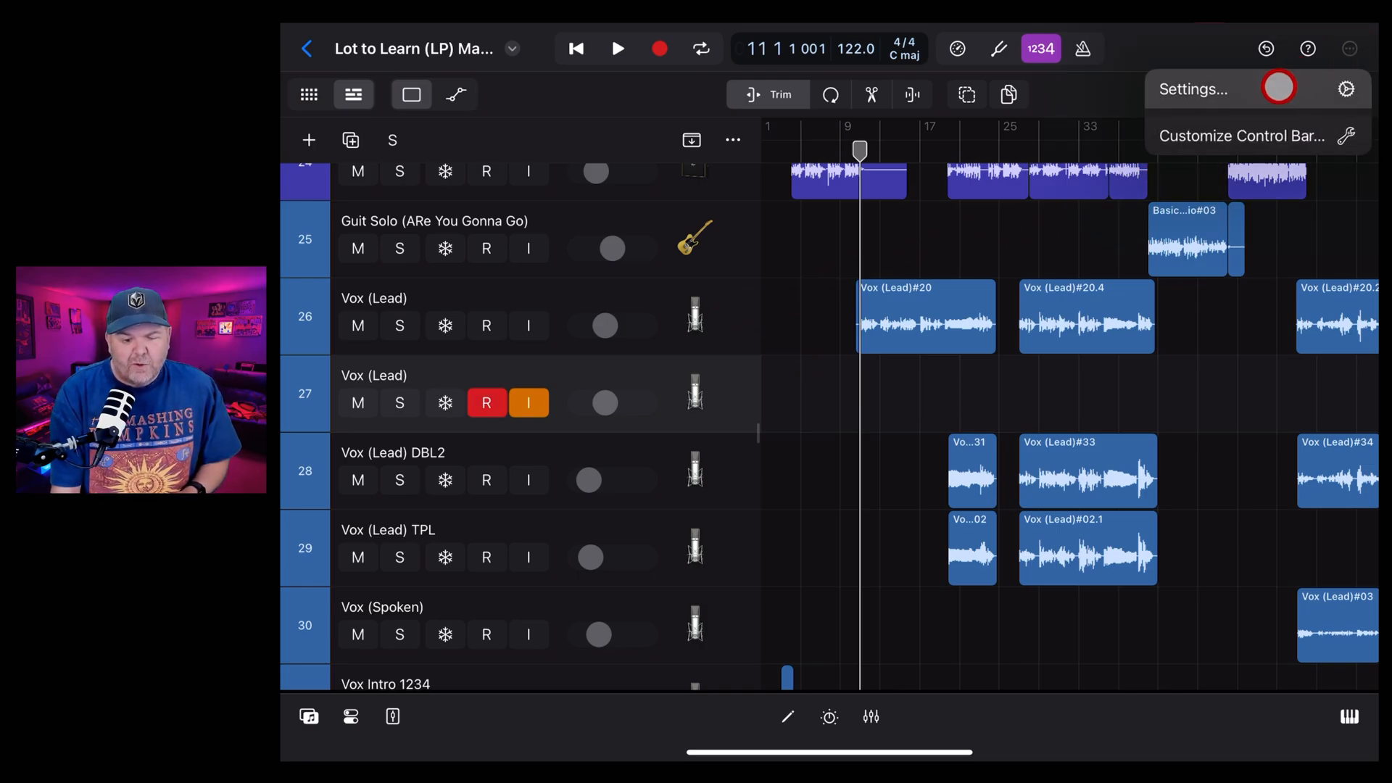
left_click(1193, 89)
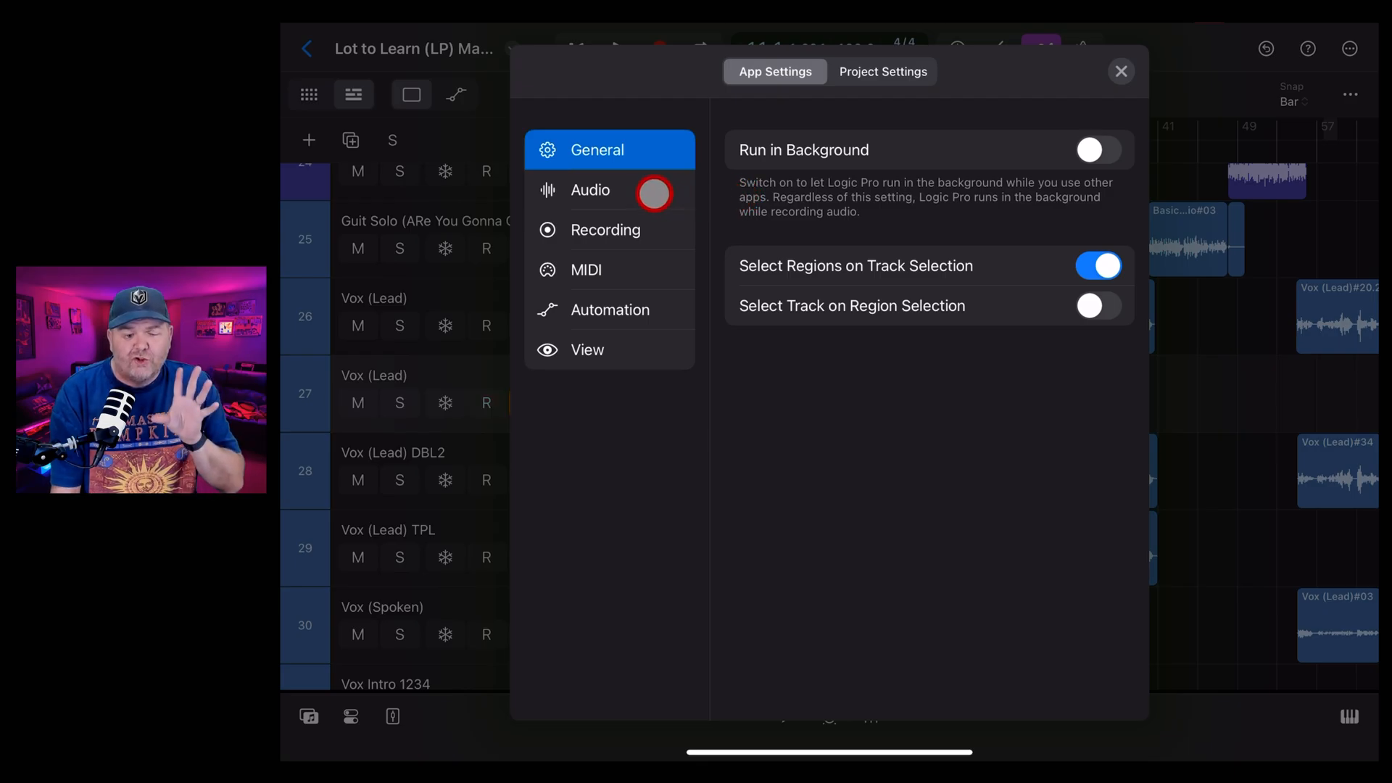
Change the Audio settings' I/O Buffer from 128 to 64 Samples
left_click(591, 190)
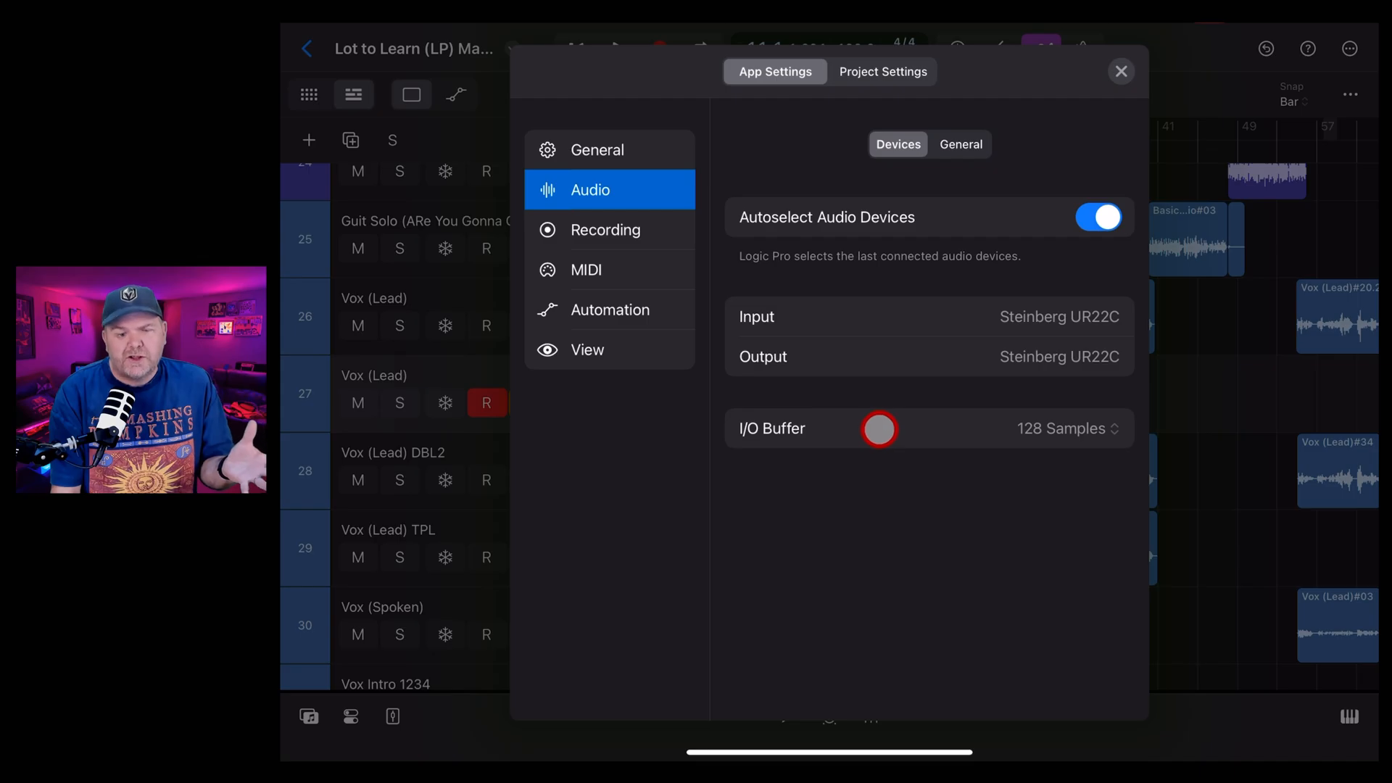
left_click(1066, 428)
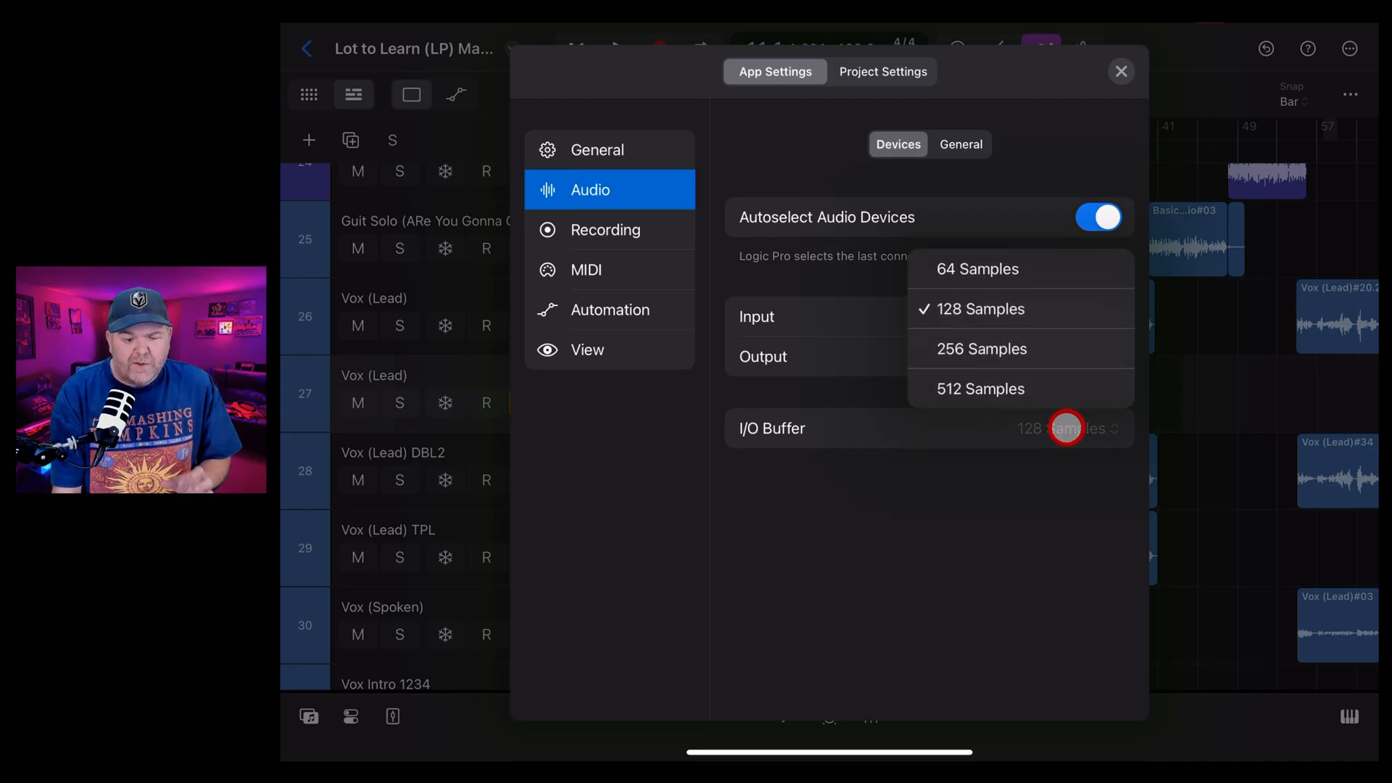
mouse_move(1028, 280)
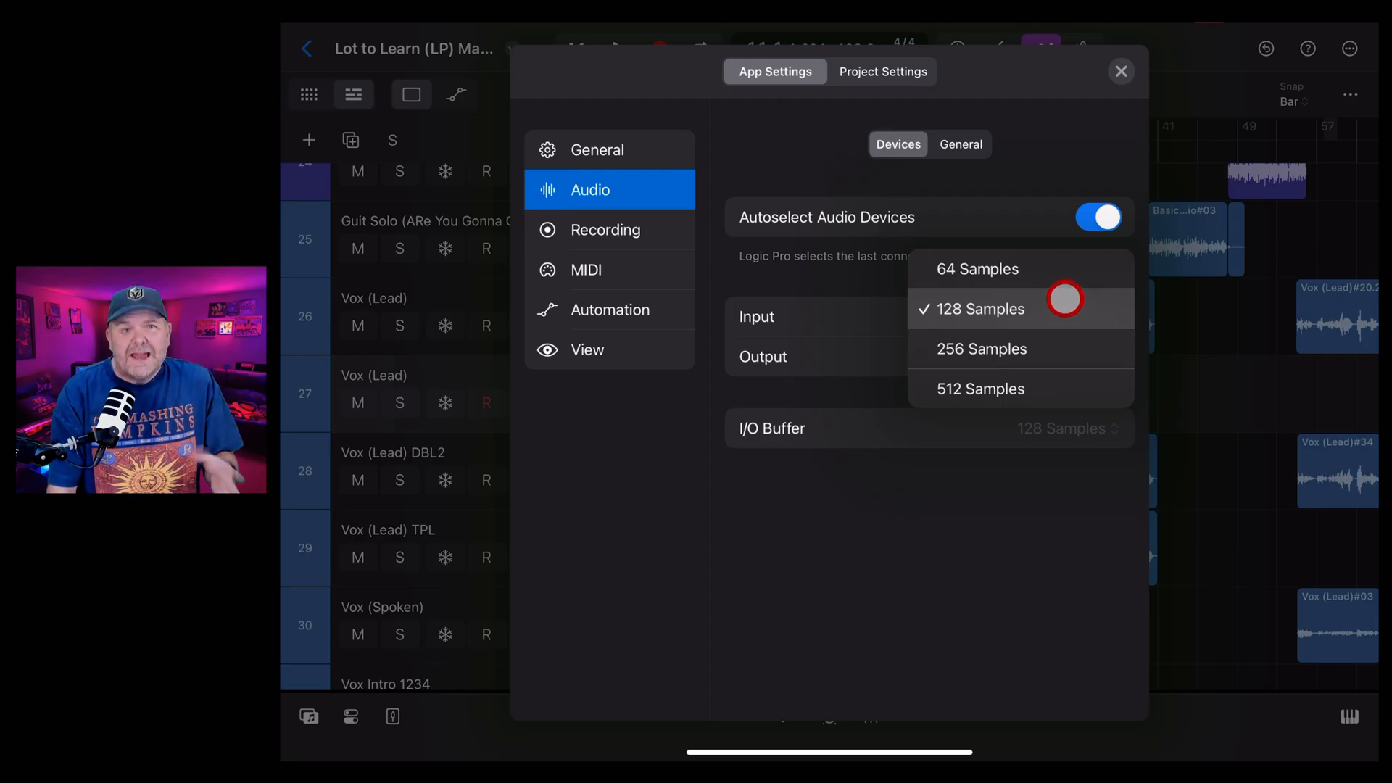
mouse_move(1063, 276)
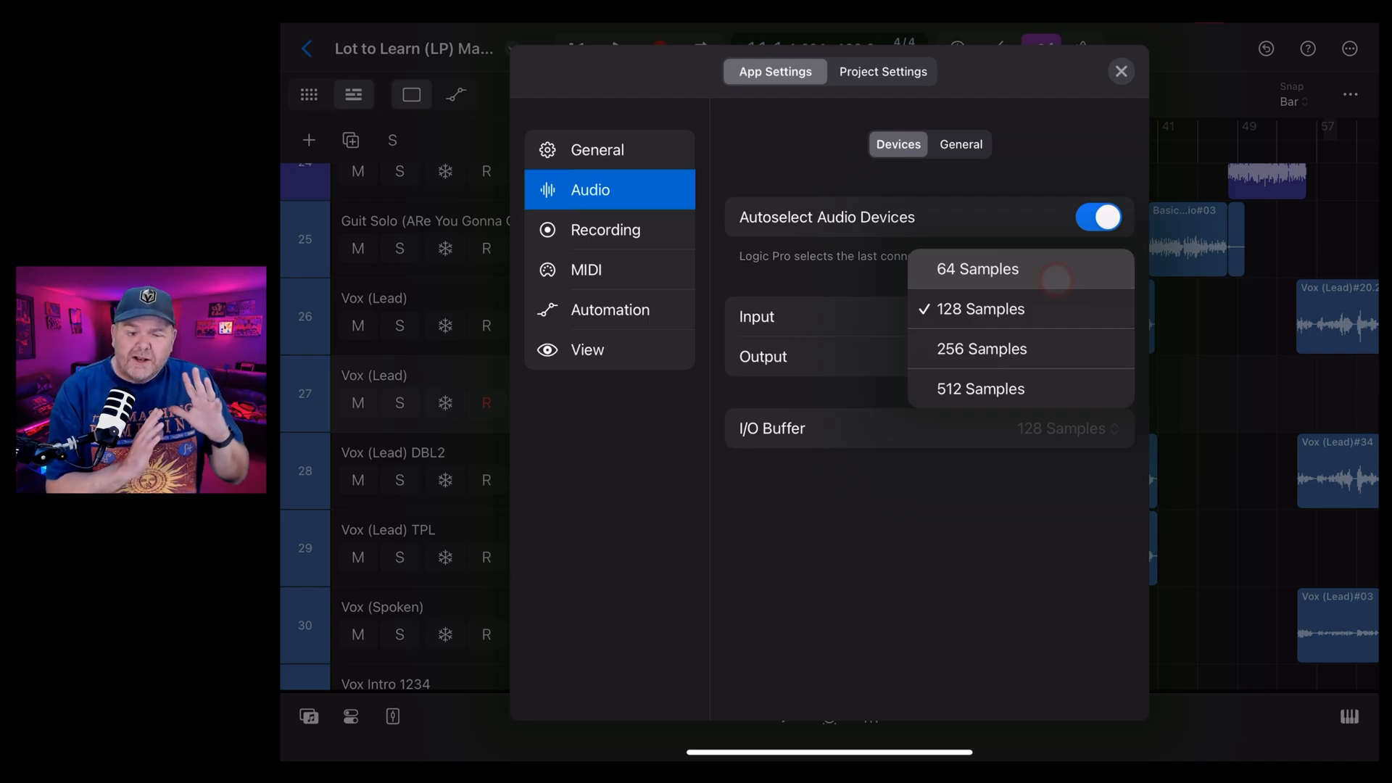
left_click(976, 269)
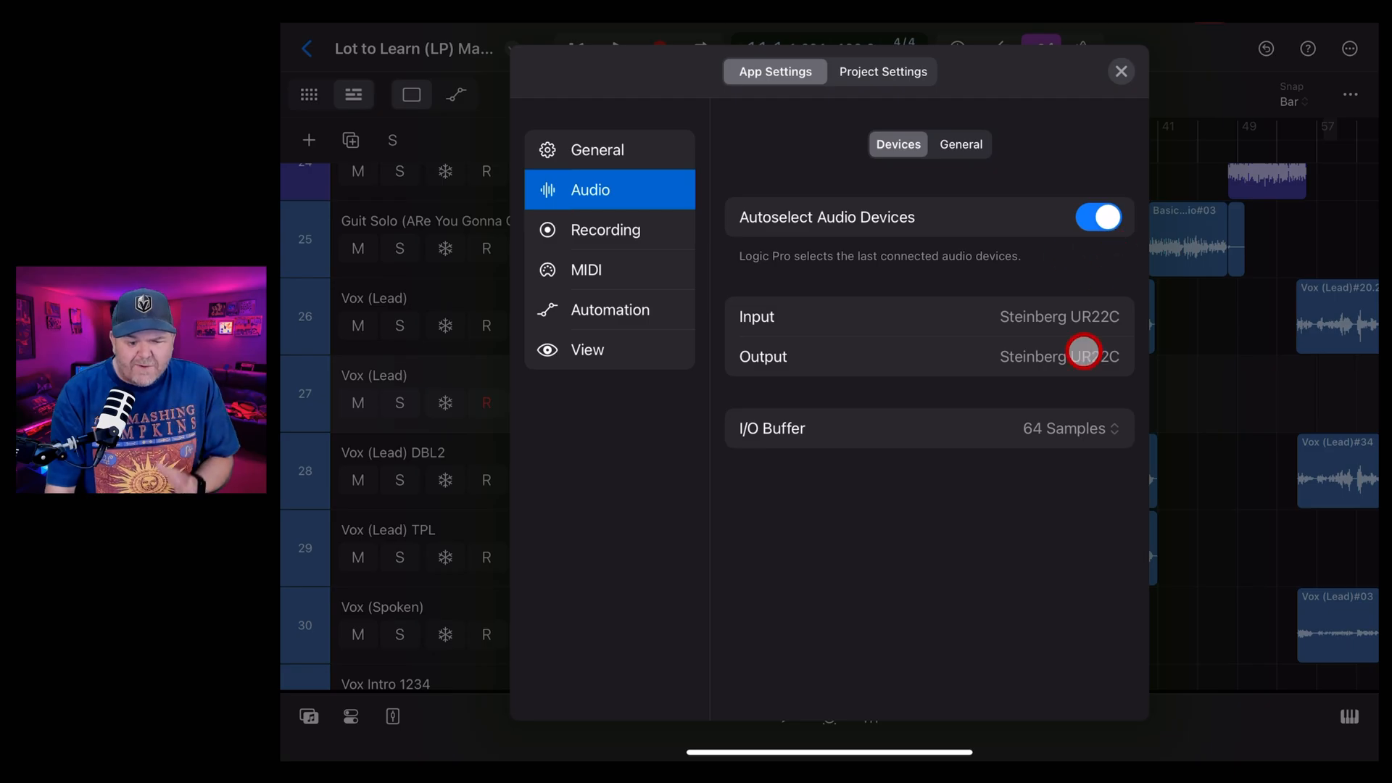
left_click(1071, 428)
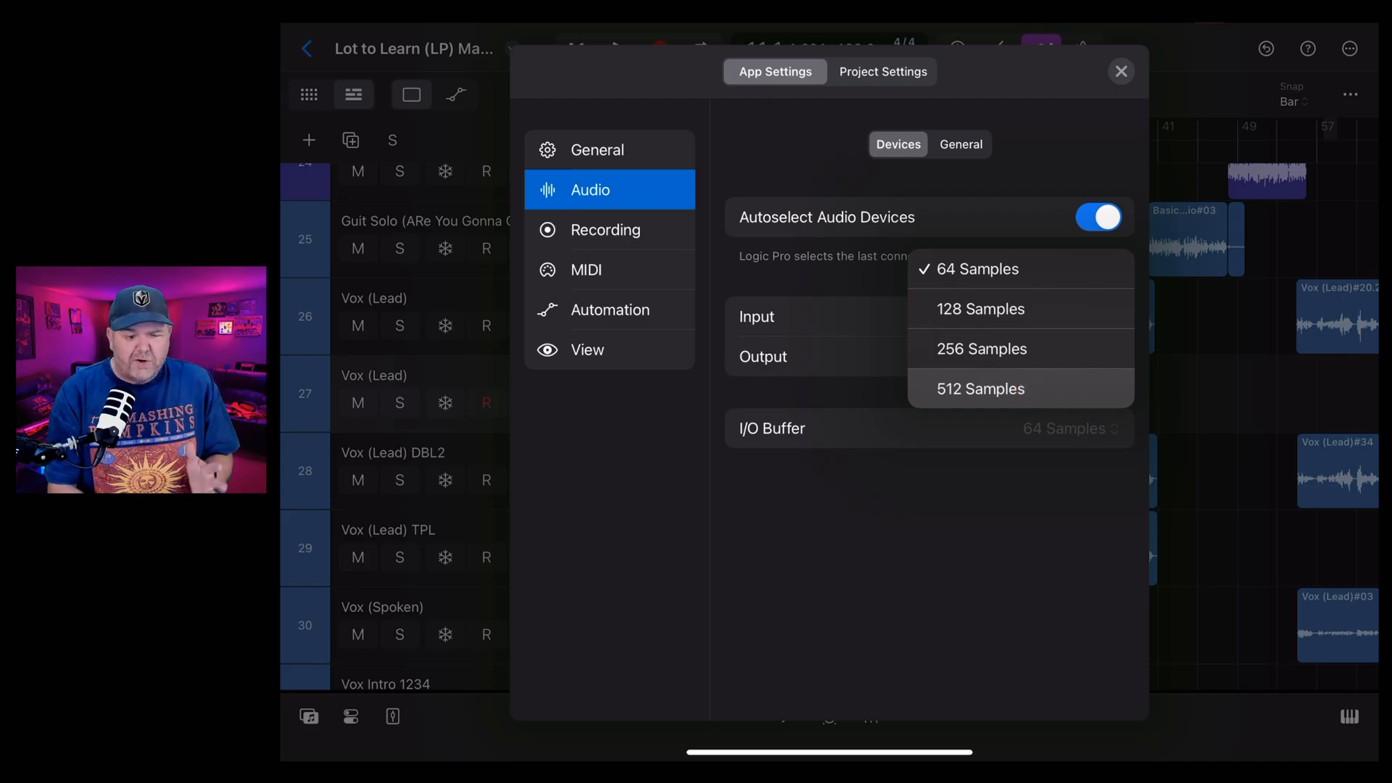
left_click(980, 387)
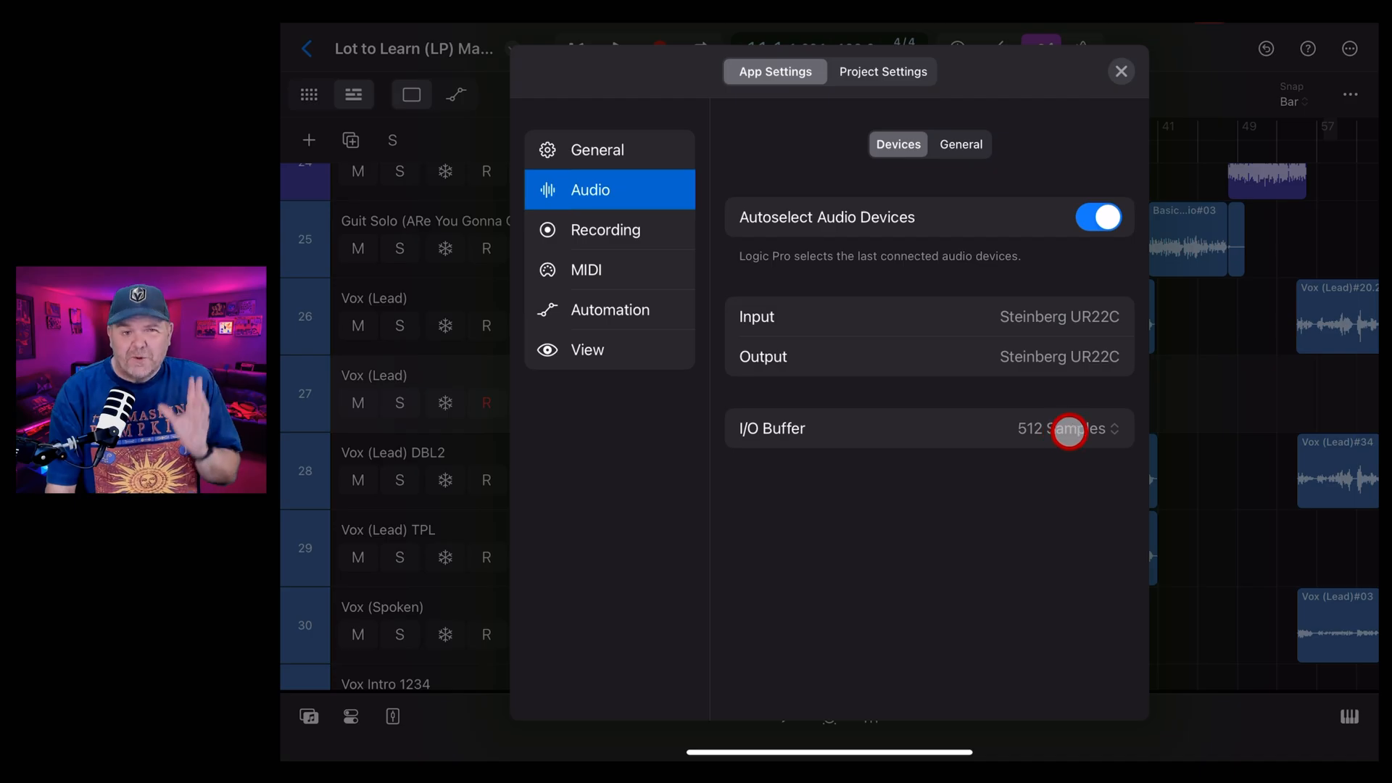
left_click(1068, 428)
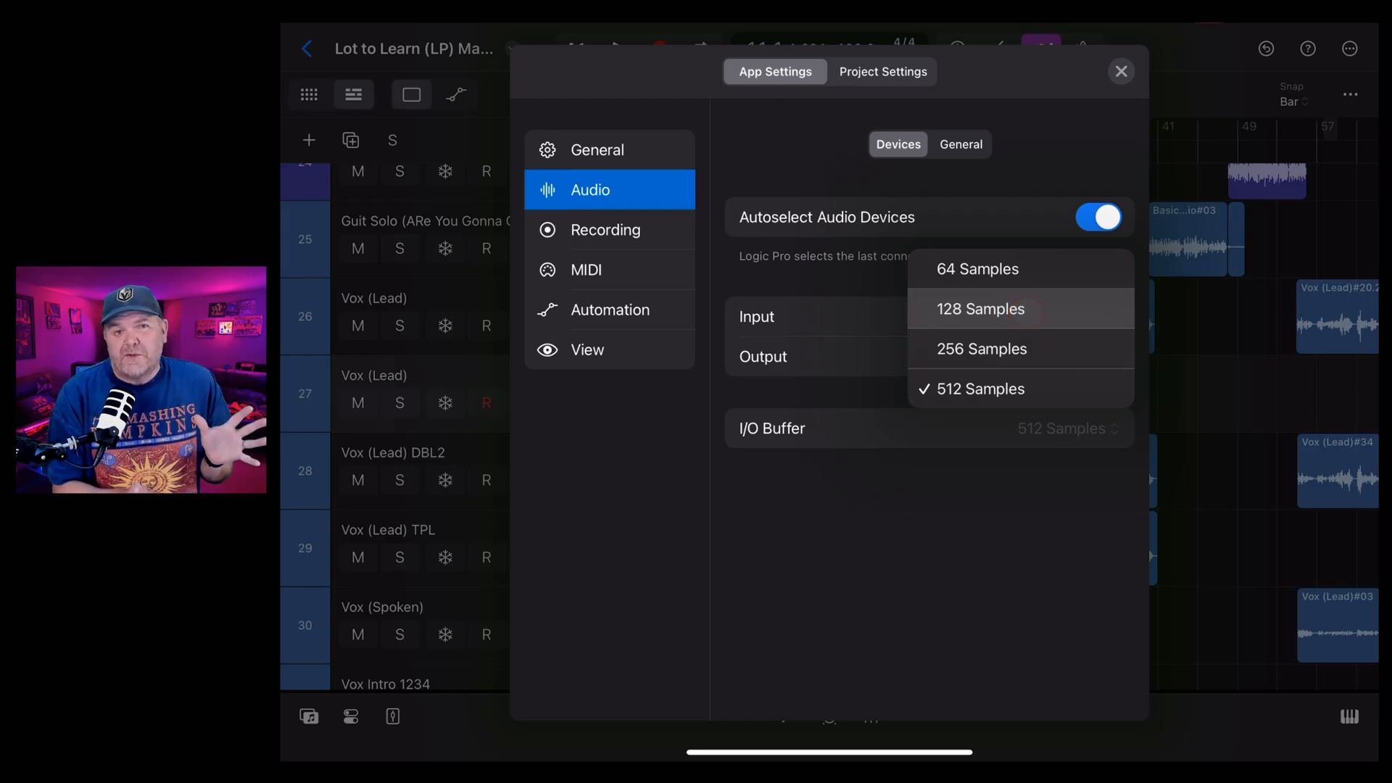
left_click(980, 309)
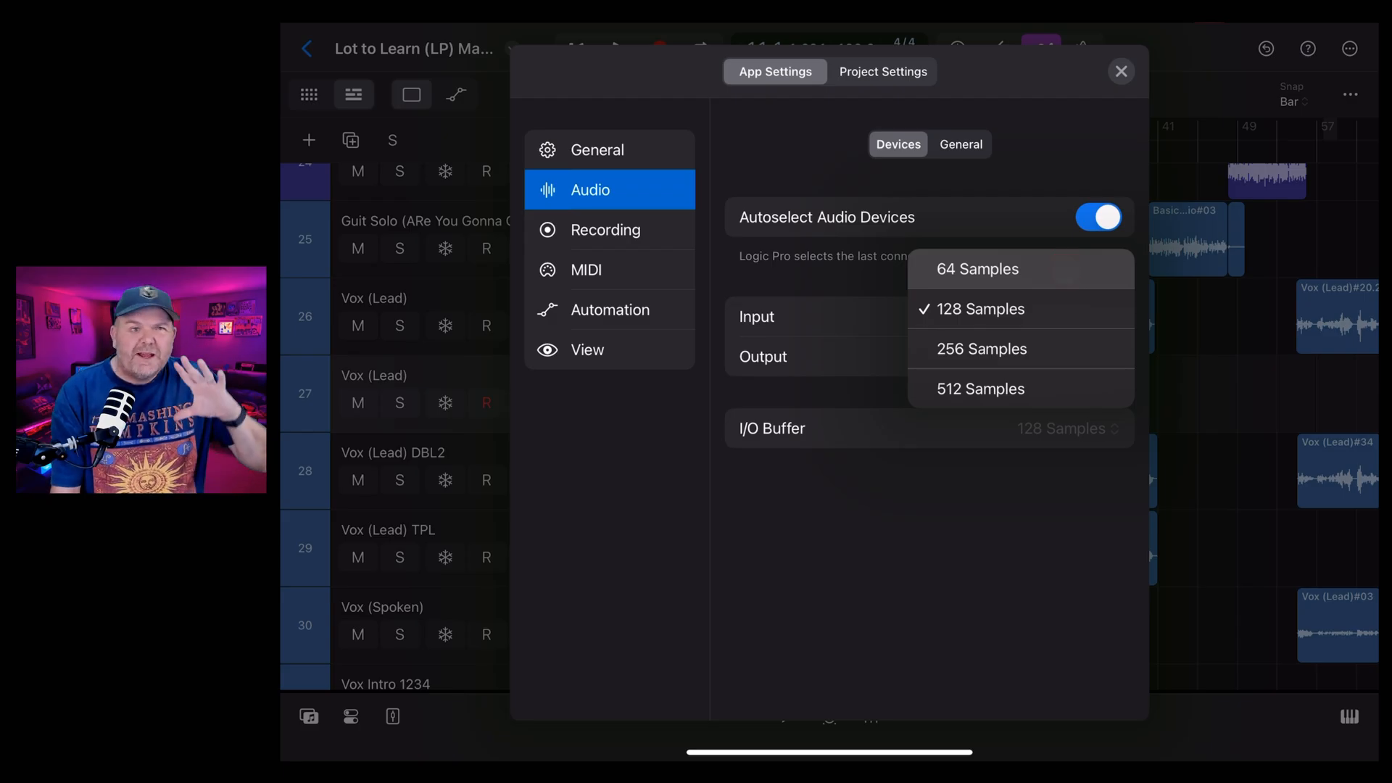
left_click(977, 268)
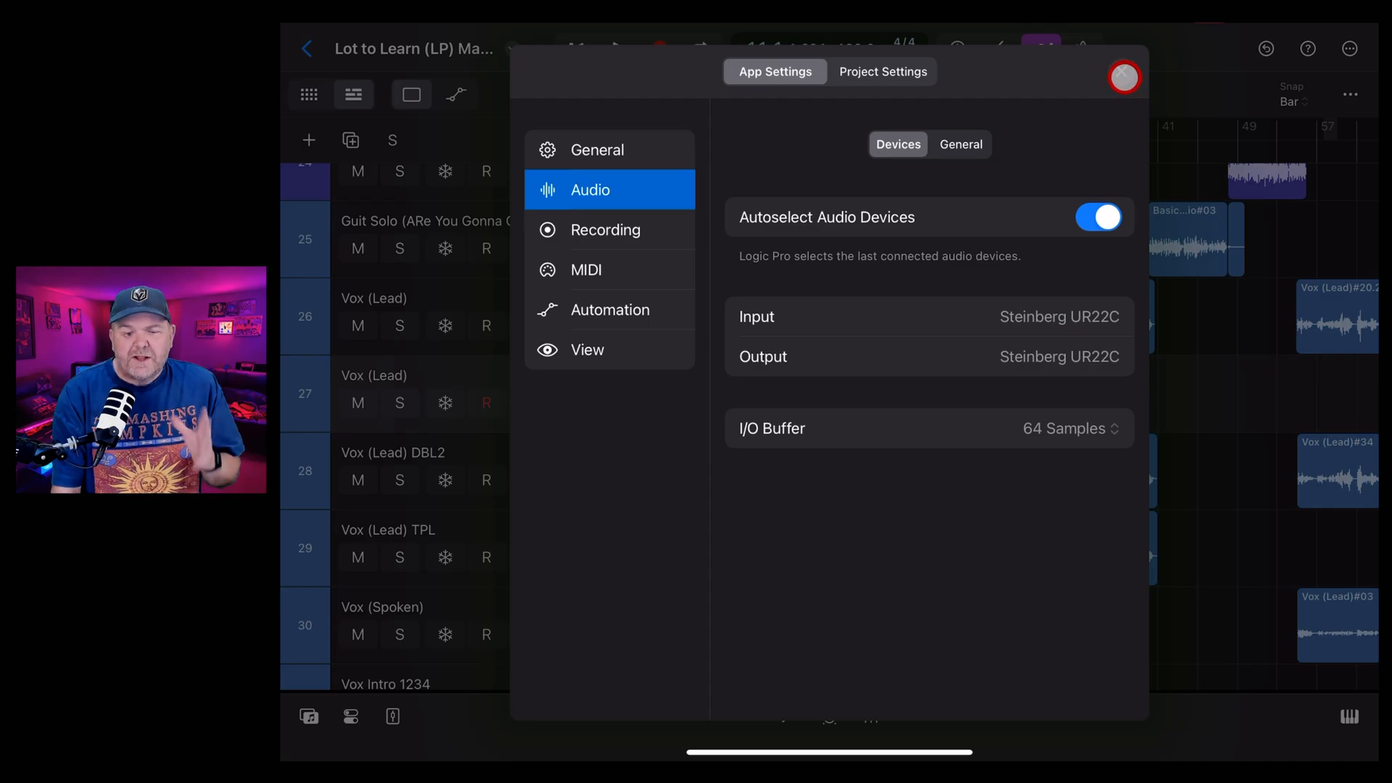
Reopen Settings and switch on Low Latency Monitoring Mode, limit 5 ms
left_click(1124, 78)
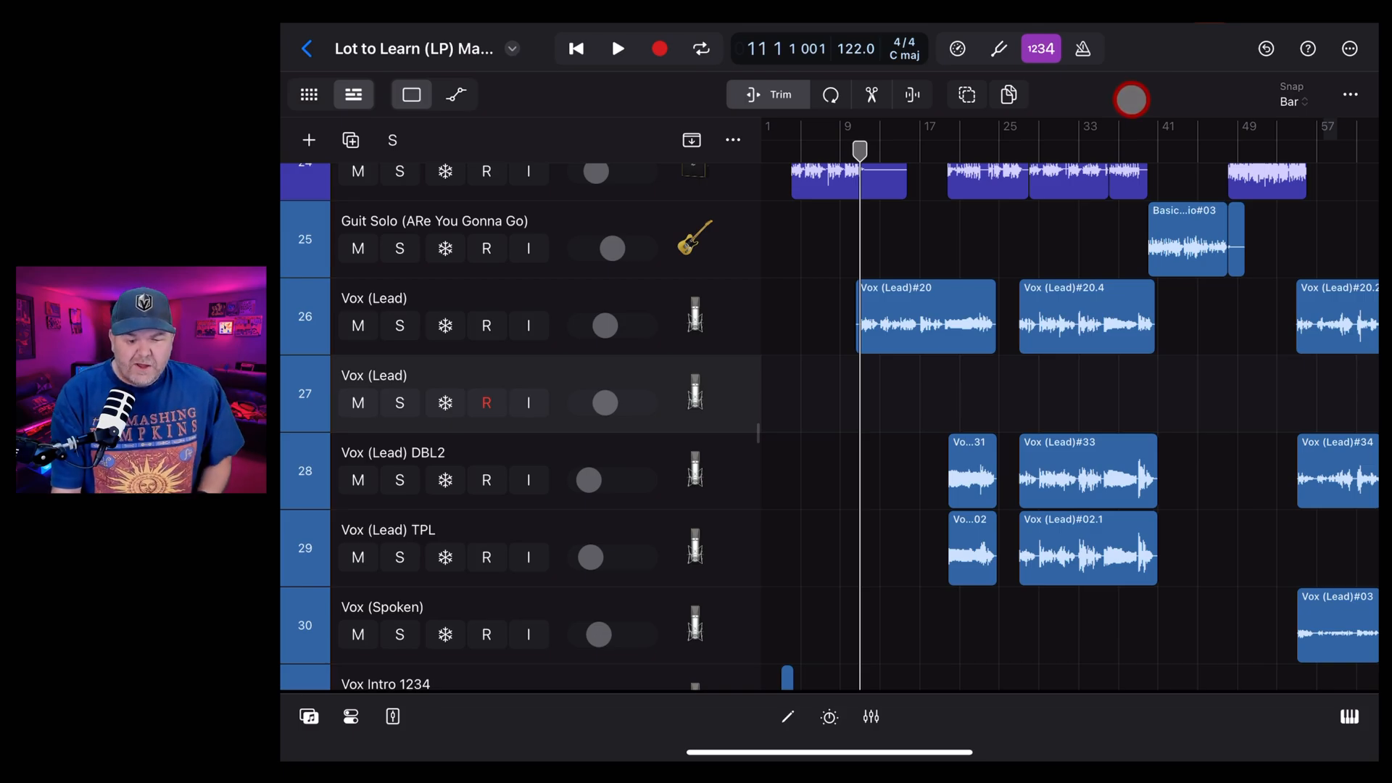
left_click(1349, 48)
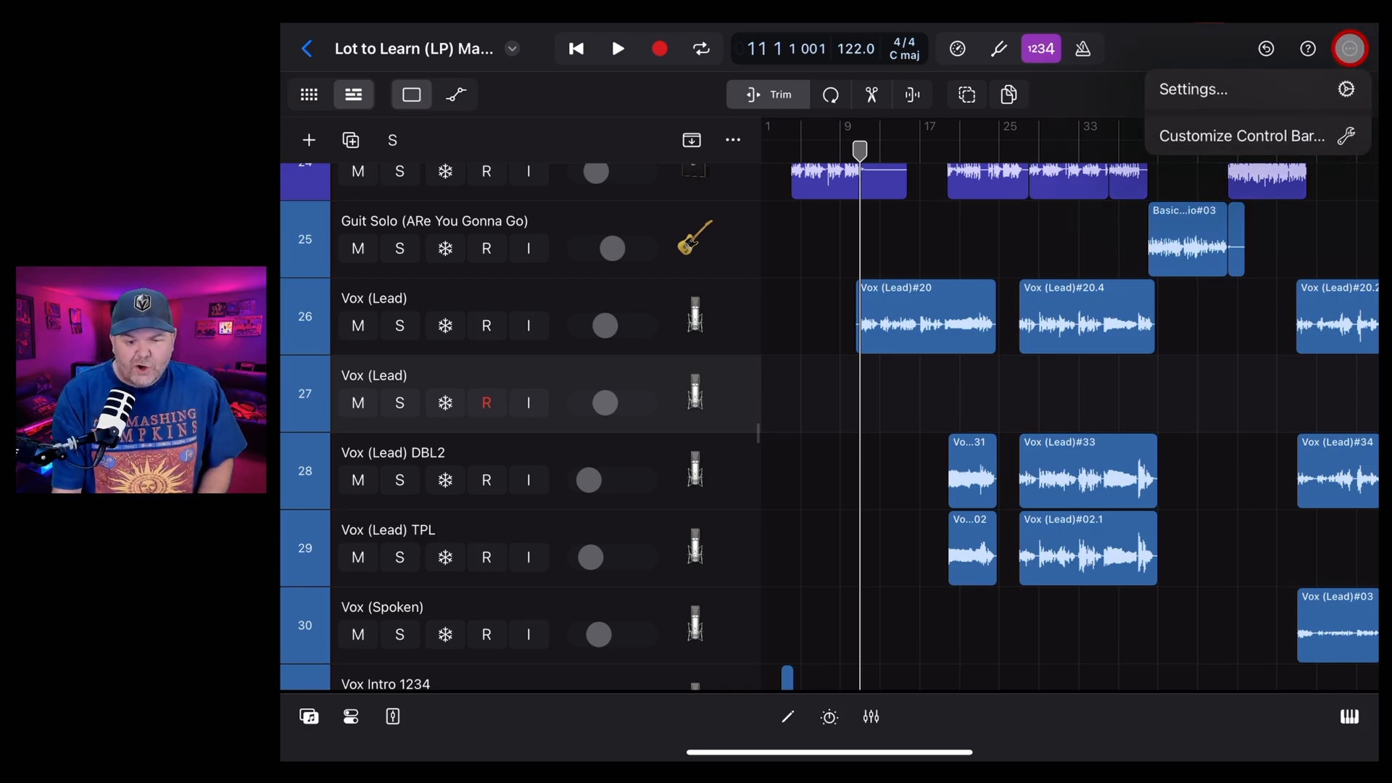
left_click(1193, 88)
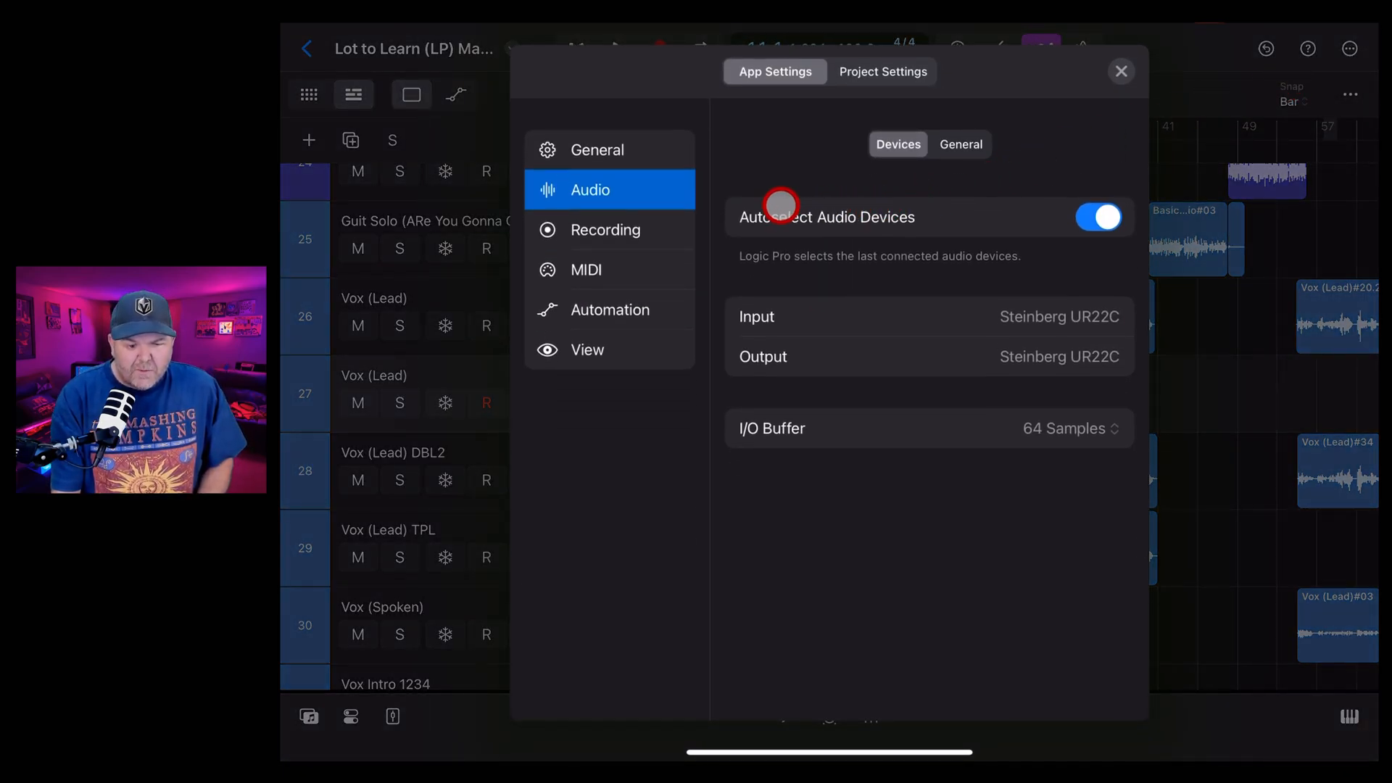
left_click(960, 143)
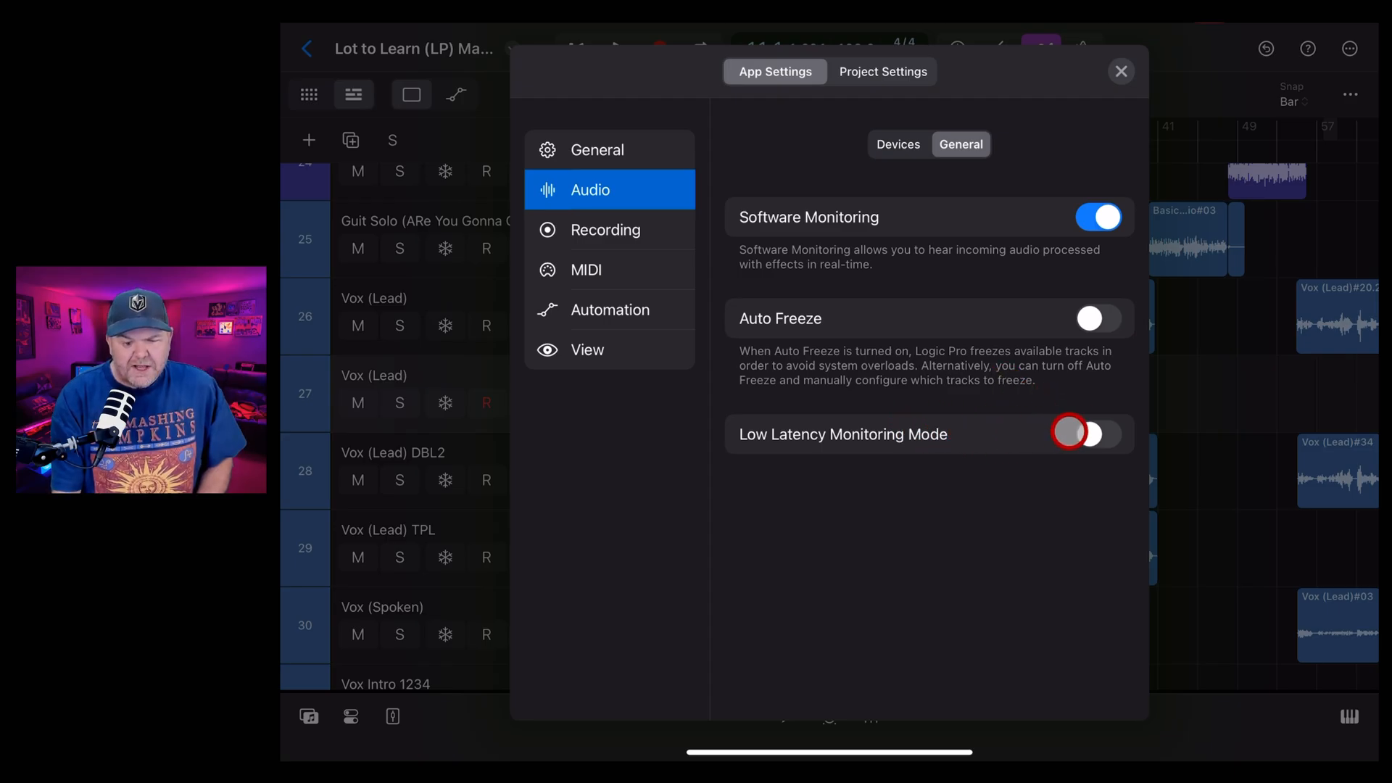
left_click(1099, 435)
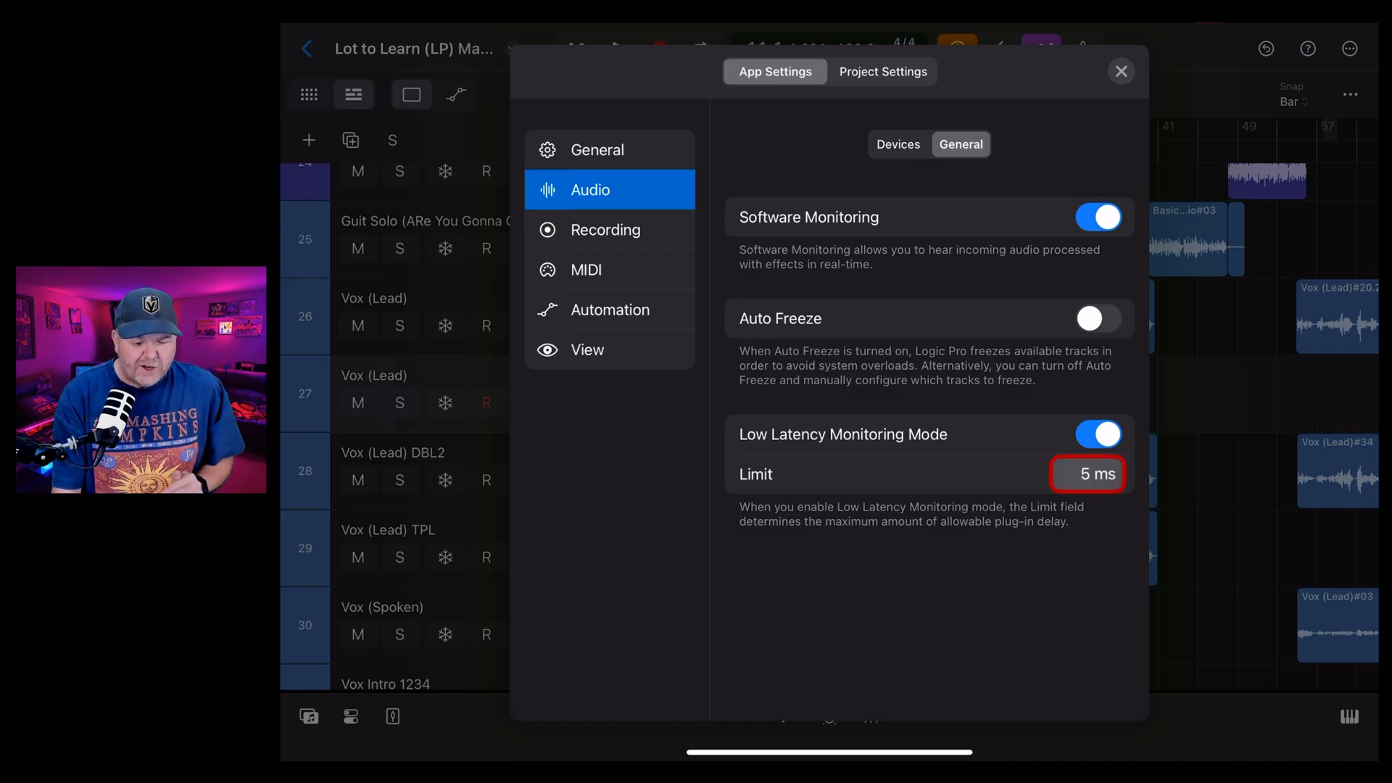
Confirm the 5 ms low latency delay limit and close Settings
left_click(1087, 474)
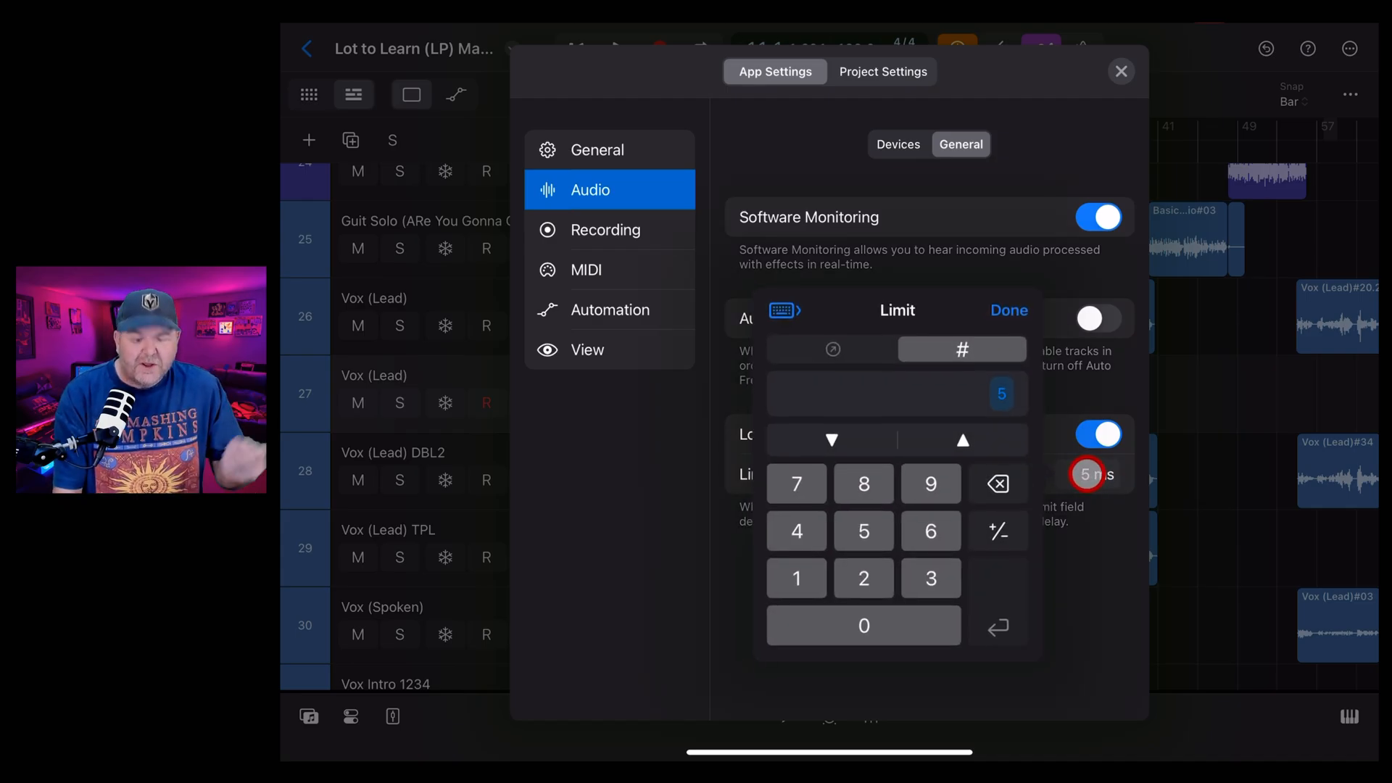
left_click(963, 439)
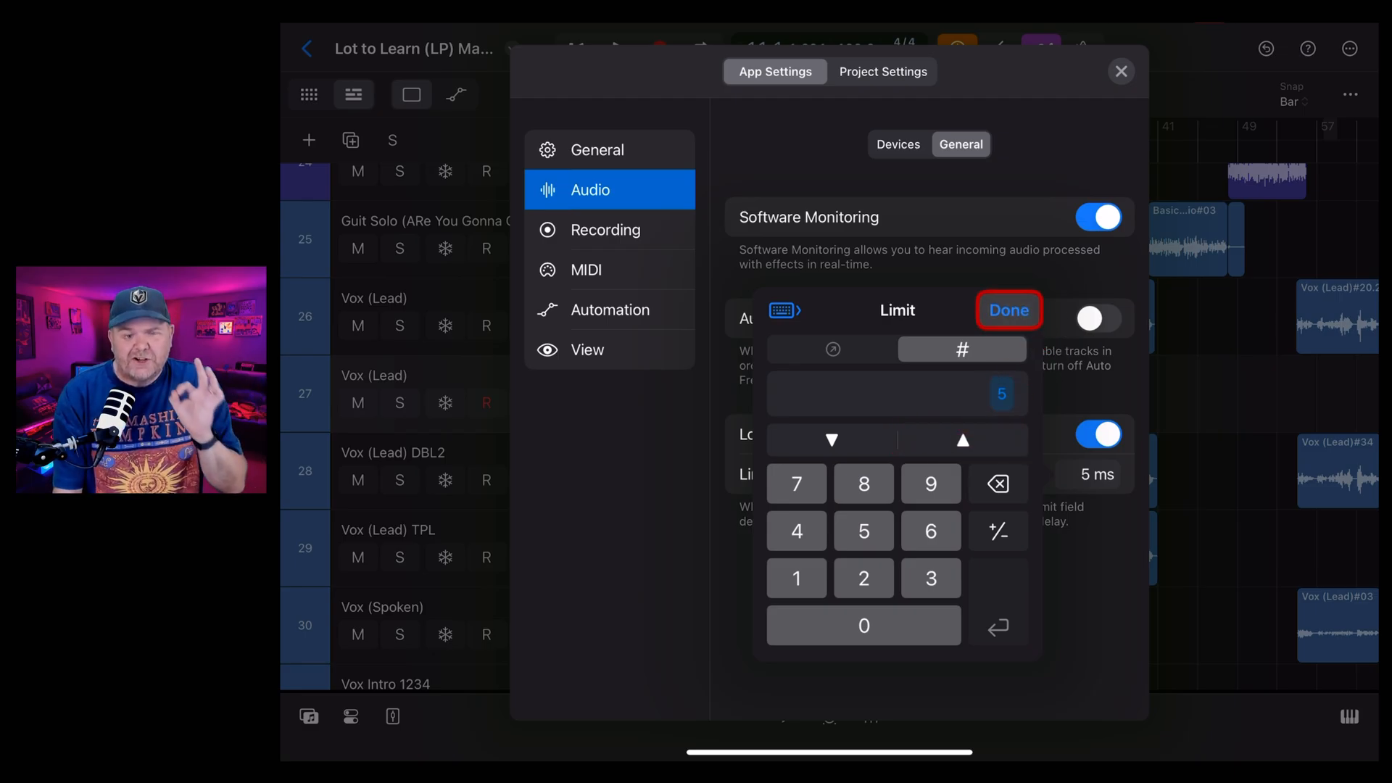
left_click(1009, 311)
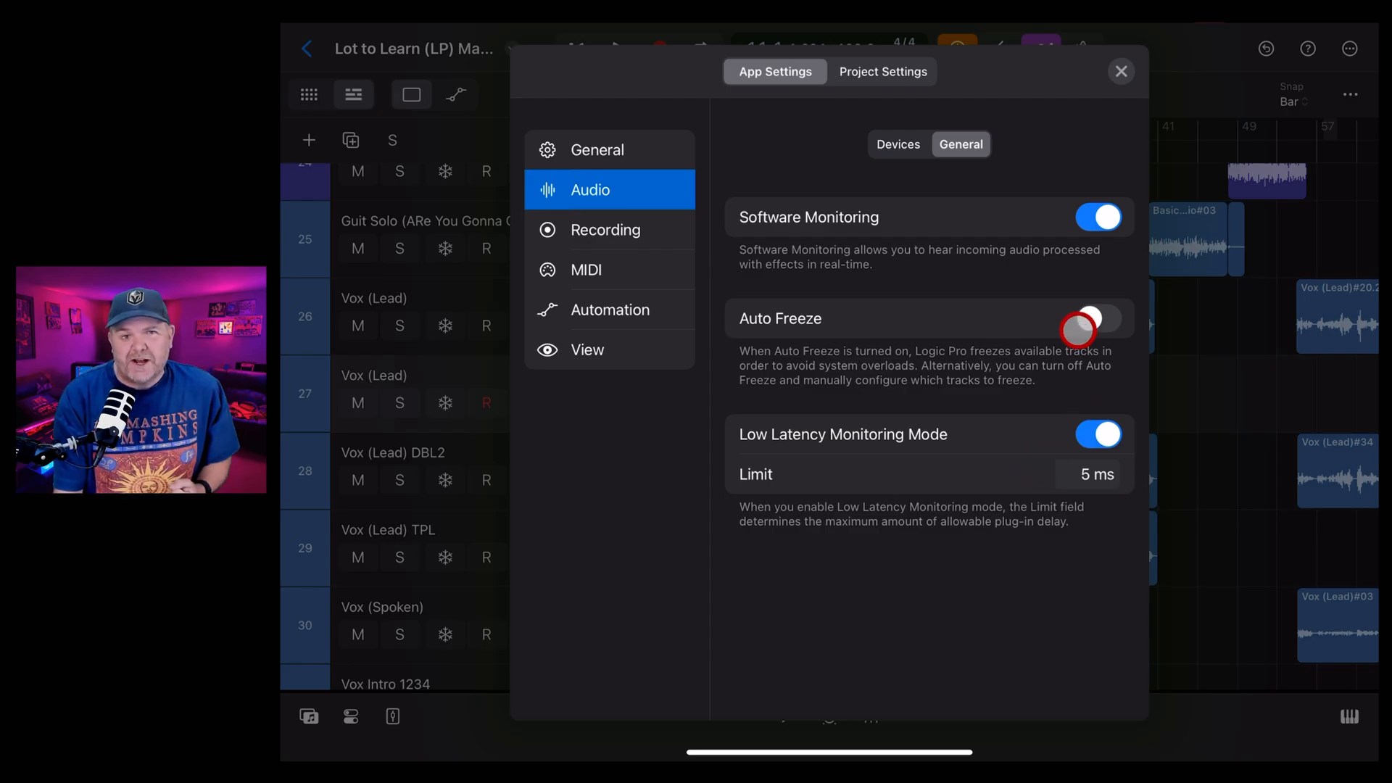
left_click(1121, 71)
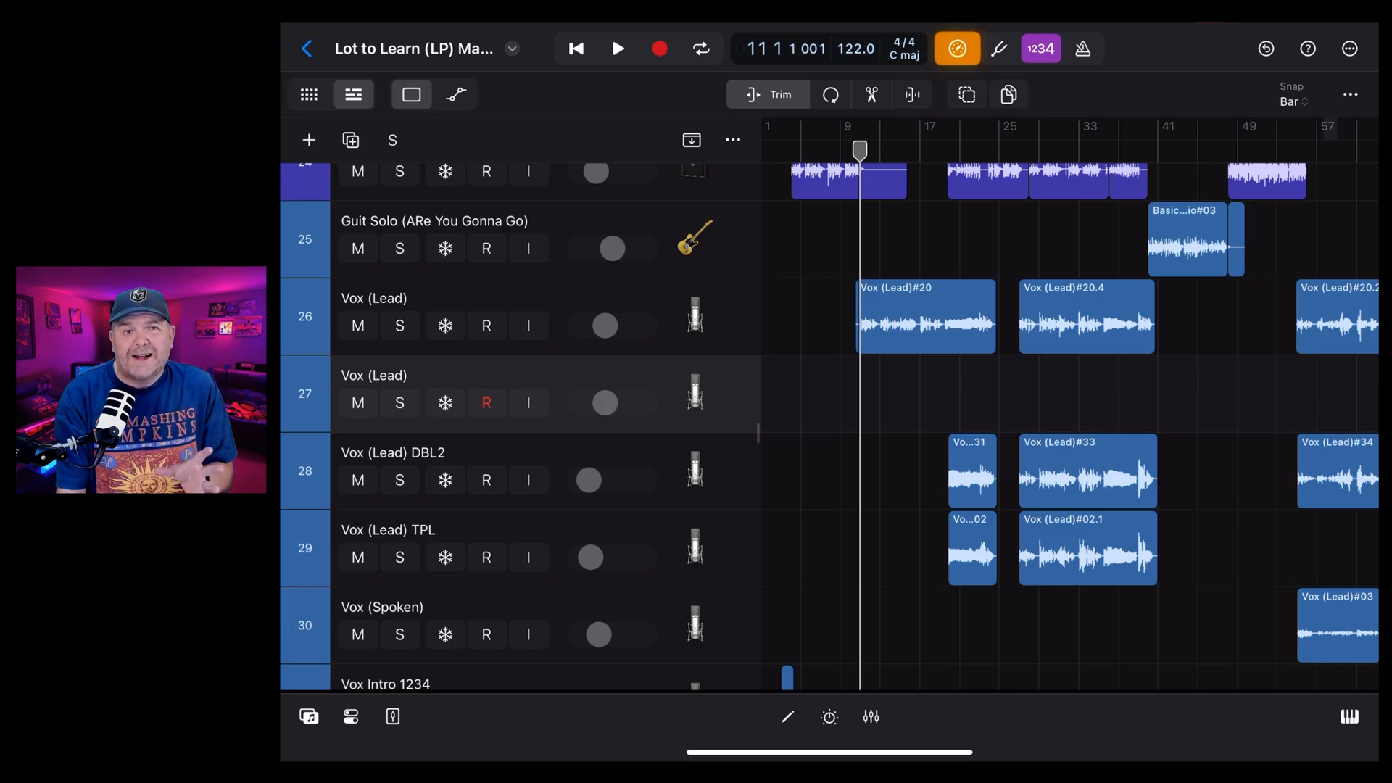
Toggle the Low Latency button off and on, and keep its shortcut in Customize Control Bar
left_click(956, 48)
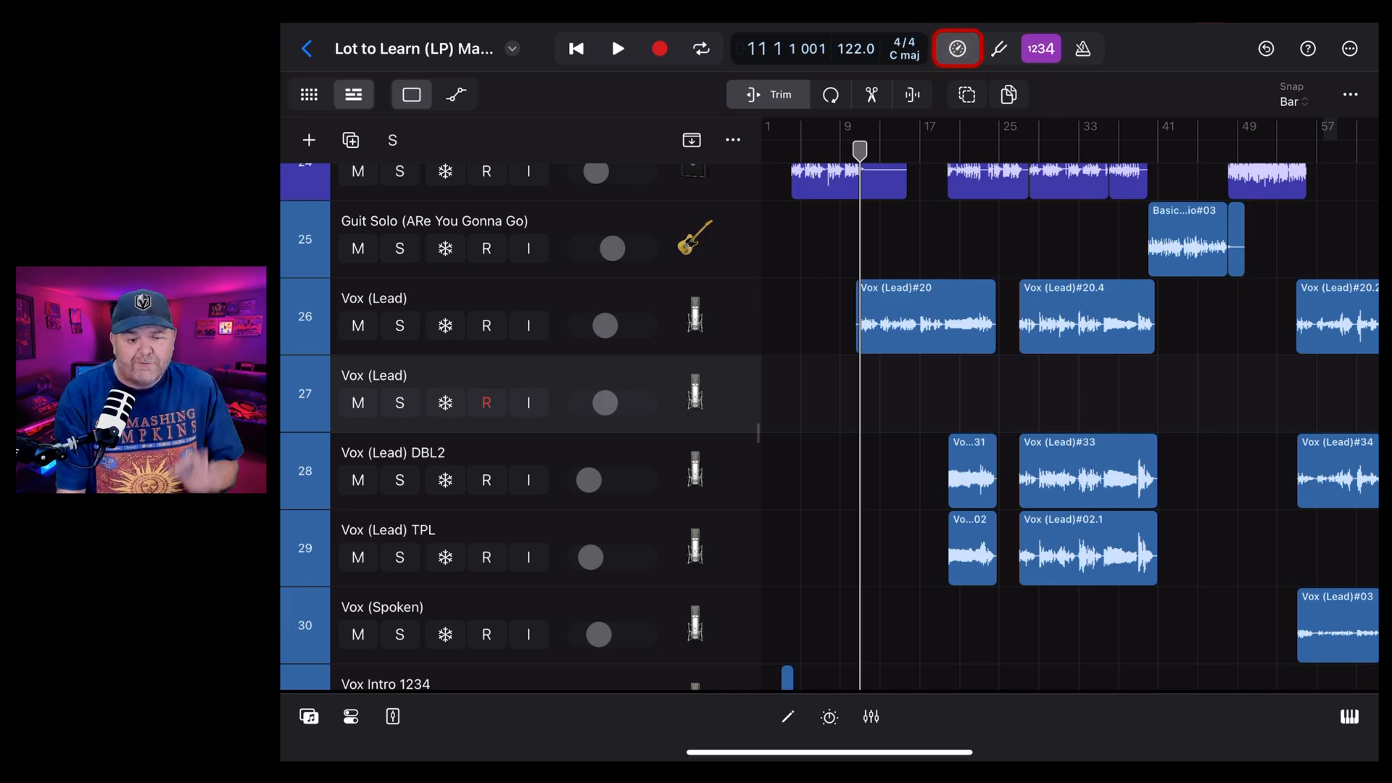
left_click(958, 48)
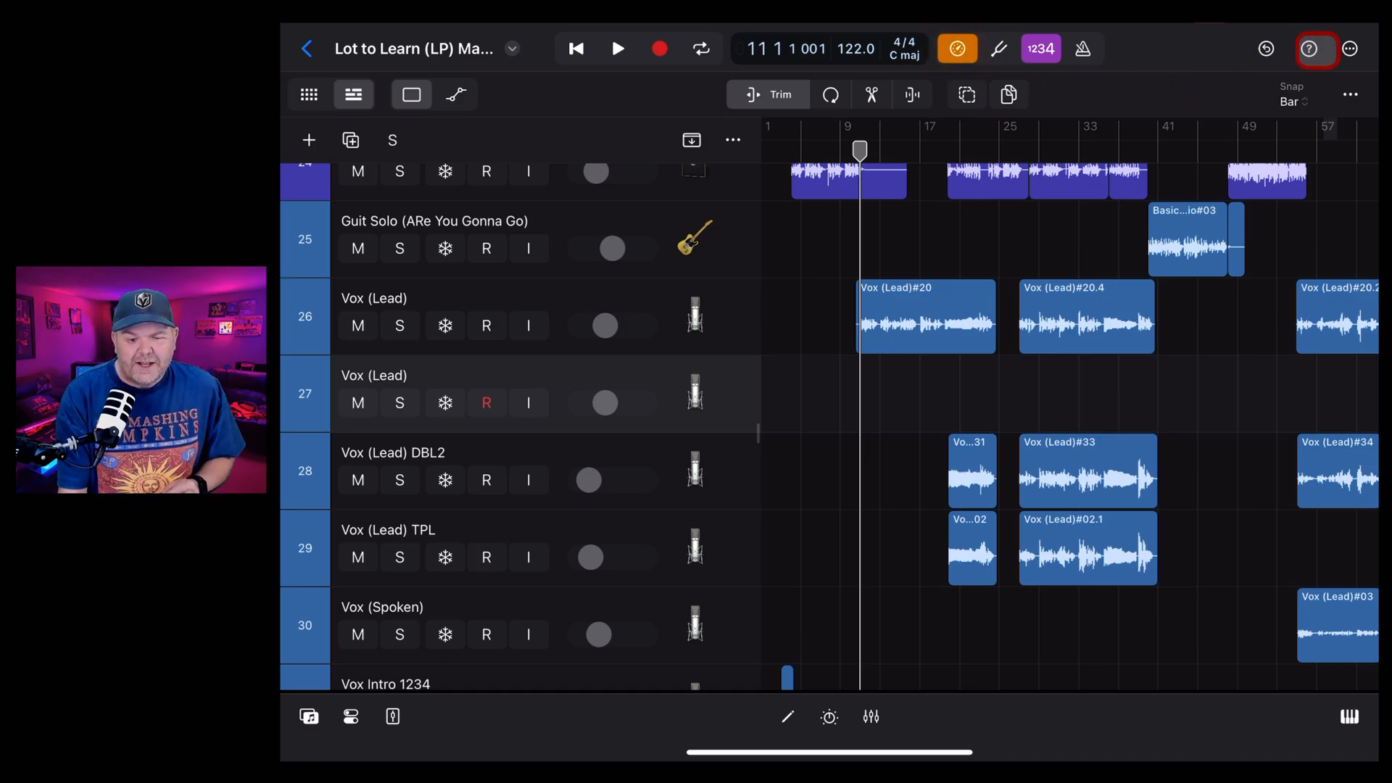
left_click(1350, 49)
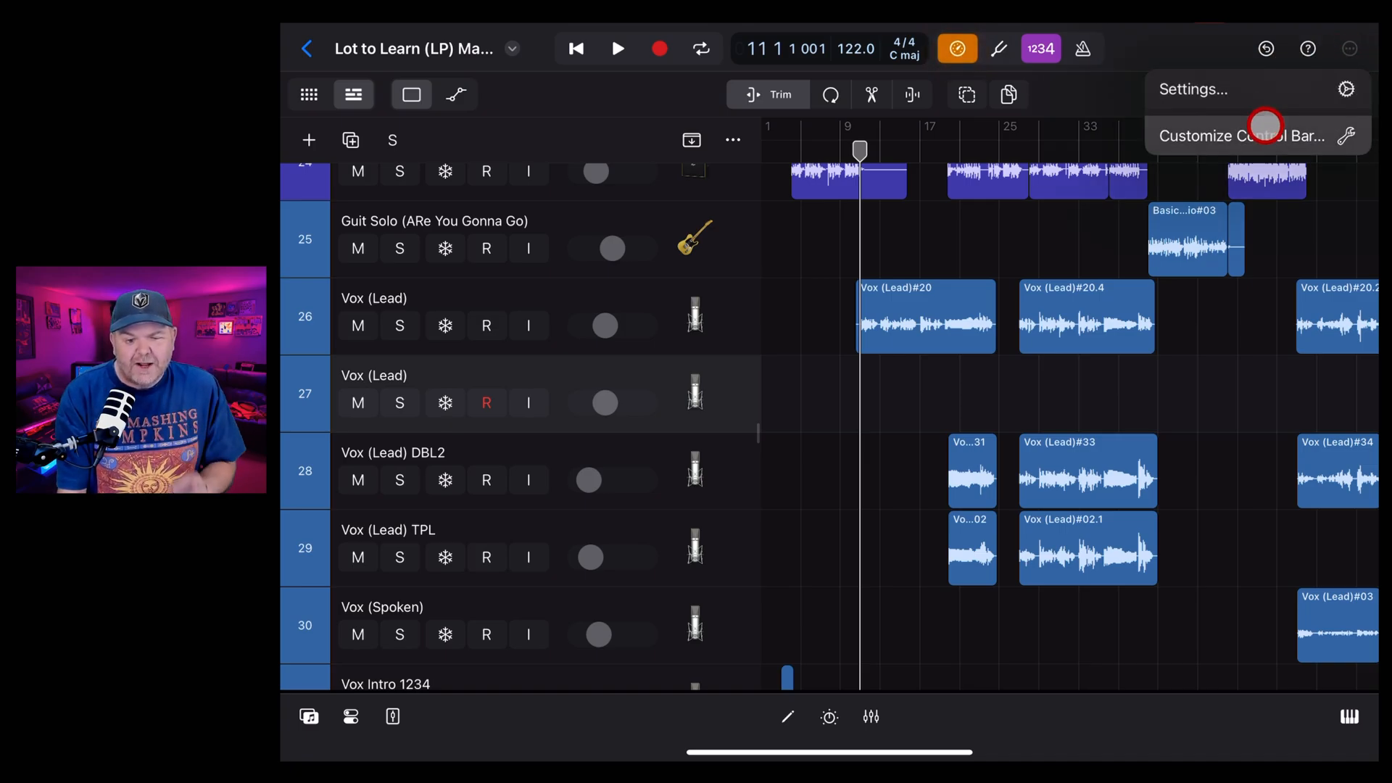
left_click(1238, 136)
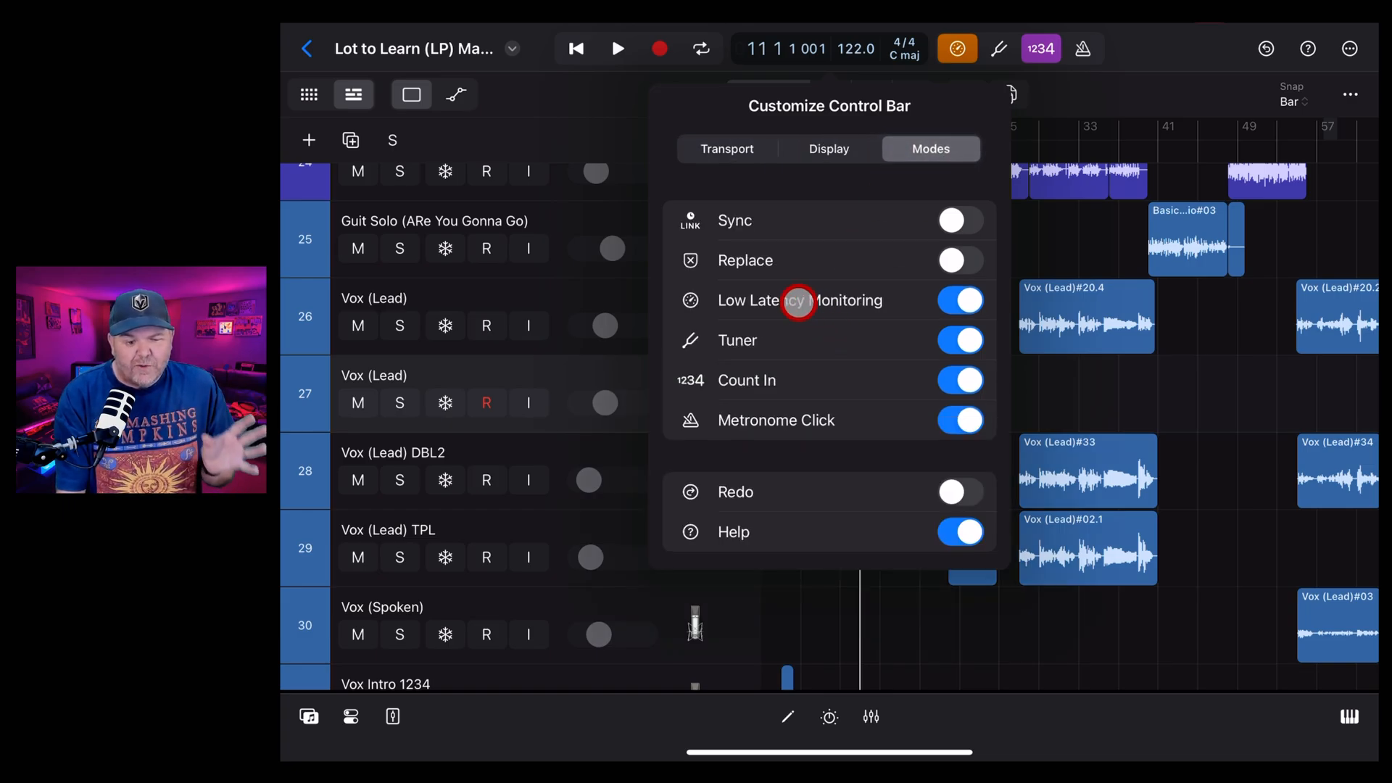
left_click(960, 300)
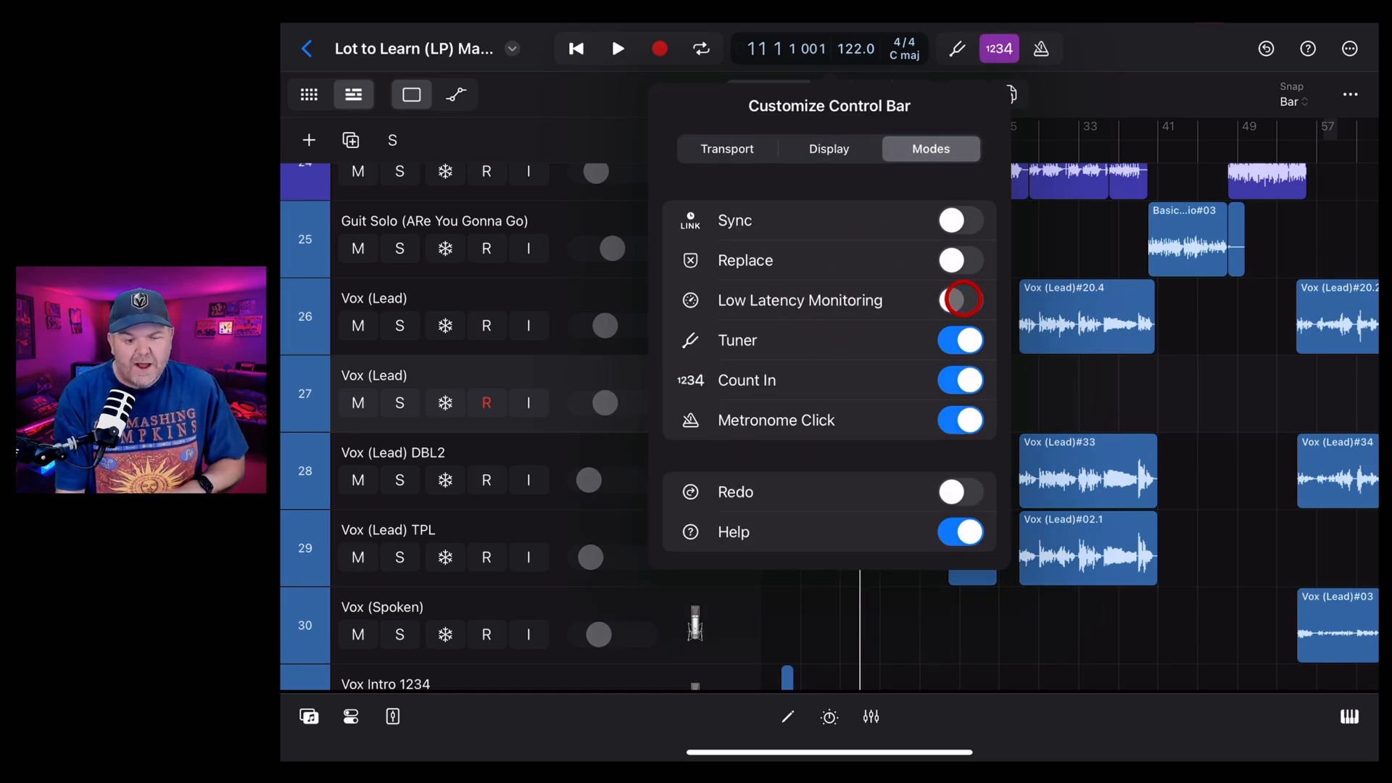
left_click(960, 301)
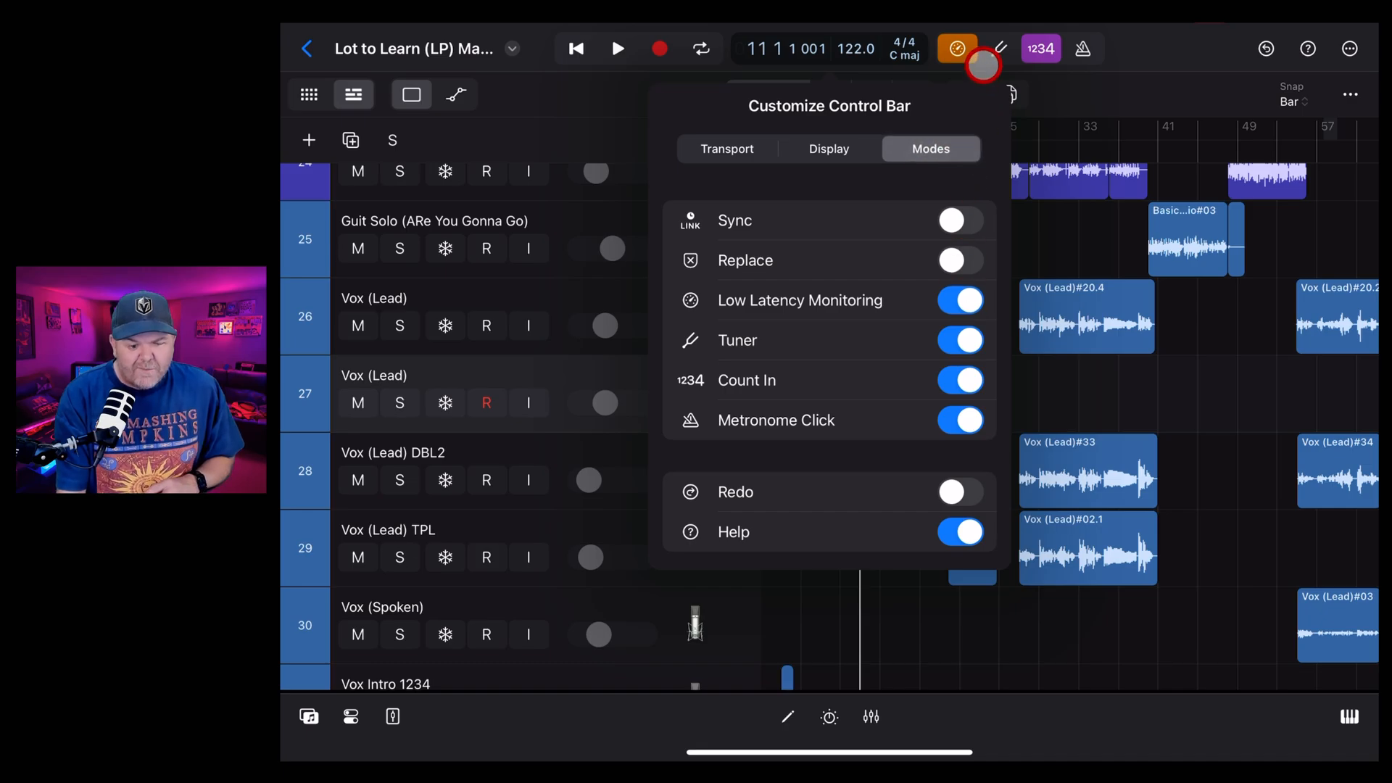
mouse_move(818, 202)
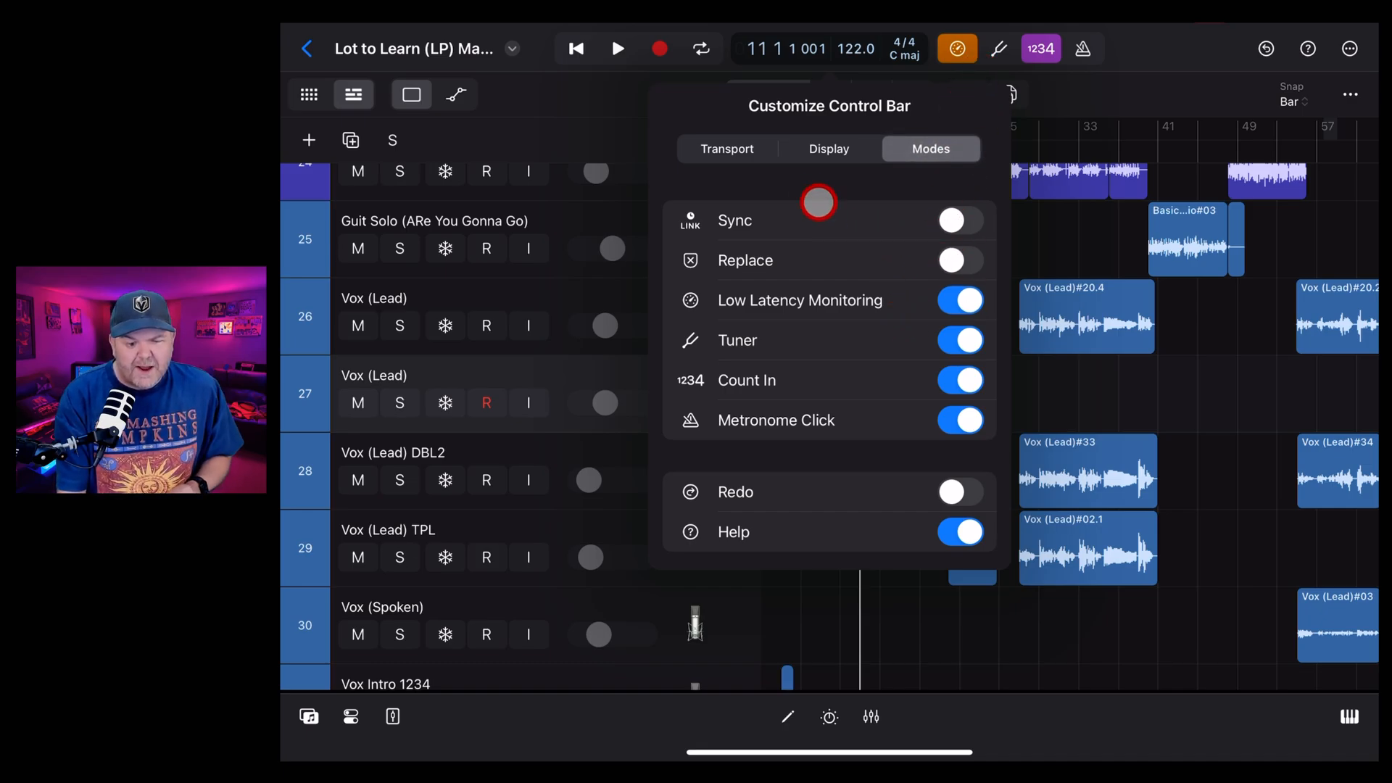
Add the CPU/Memory meter under Display and switch it to show memory
left_click(827, 148)
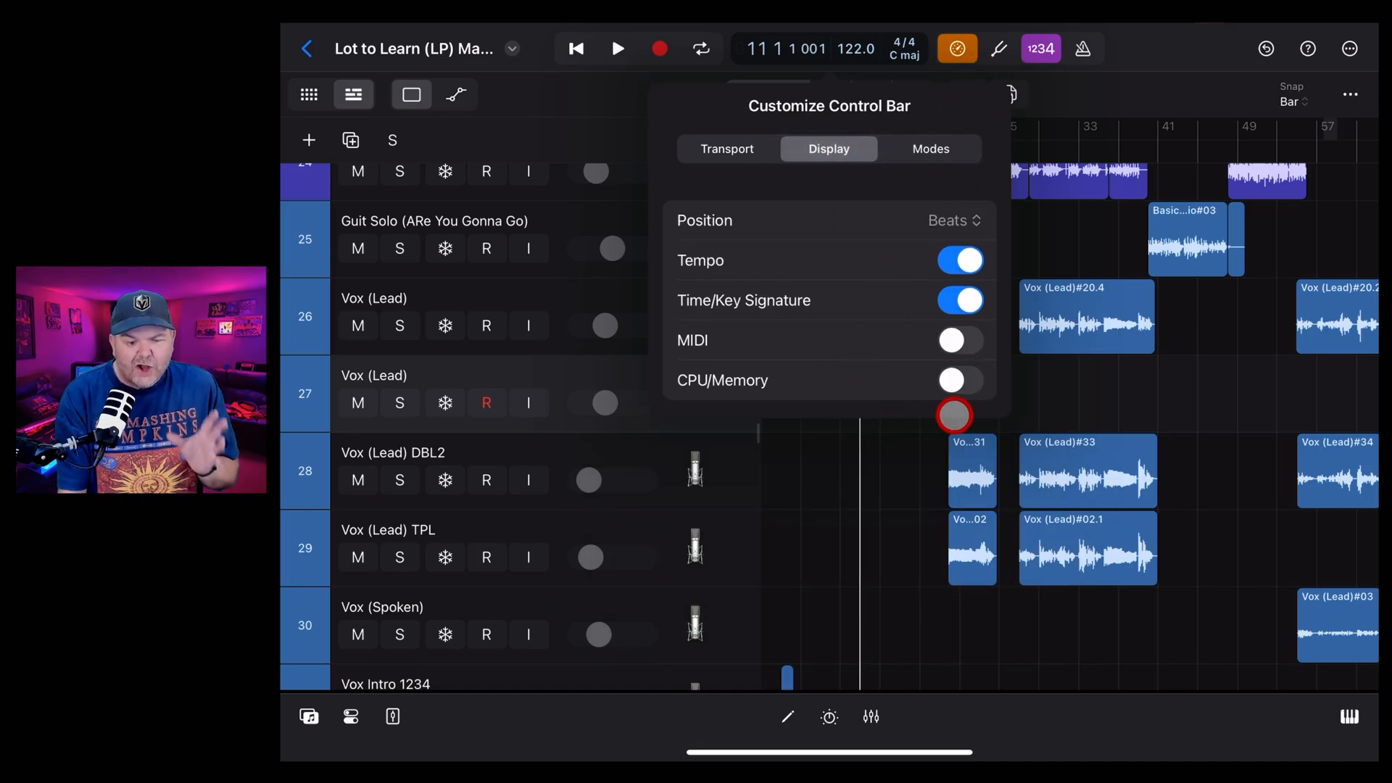
left_click(960, 380)
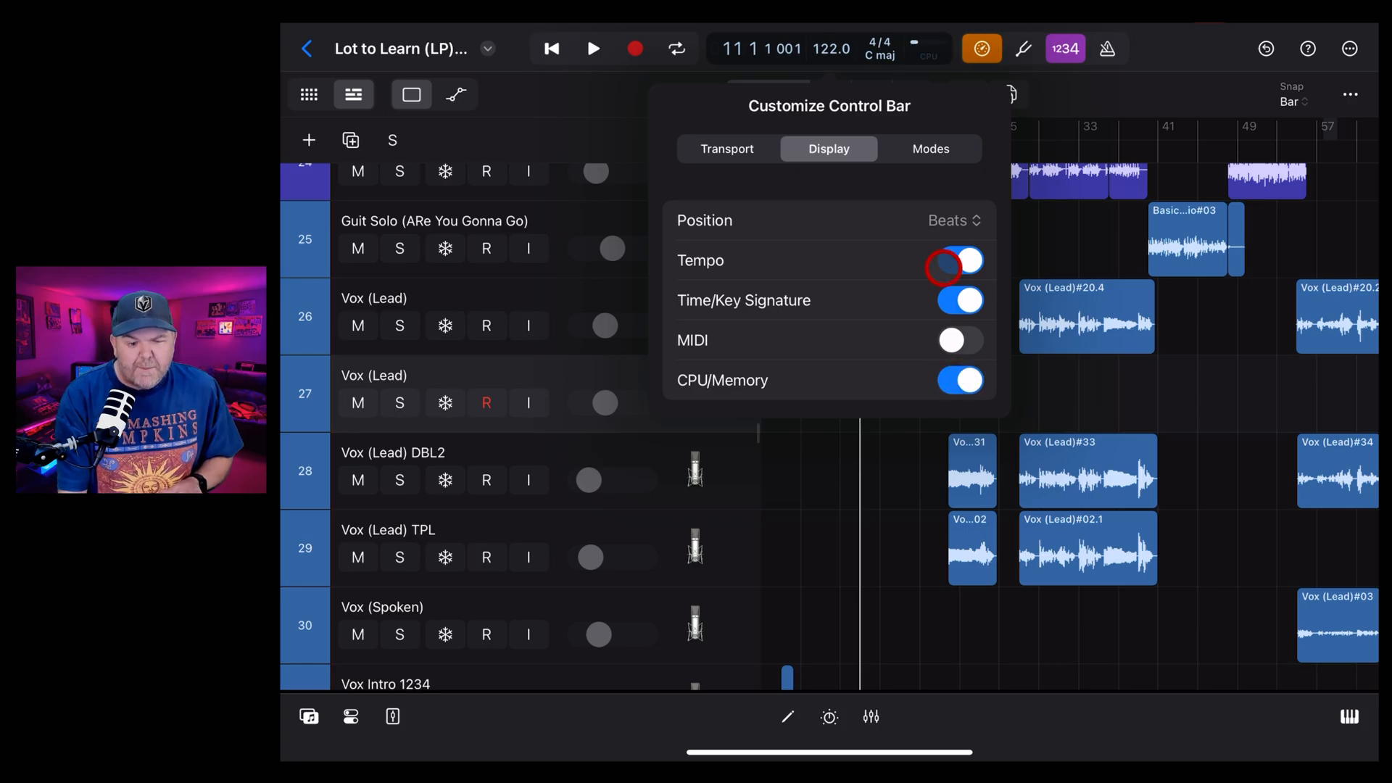
left_click(959, 260)
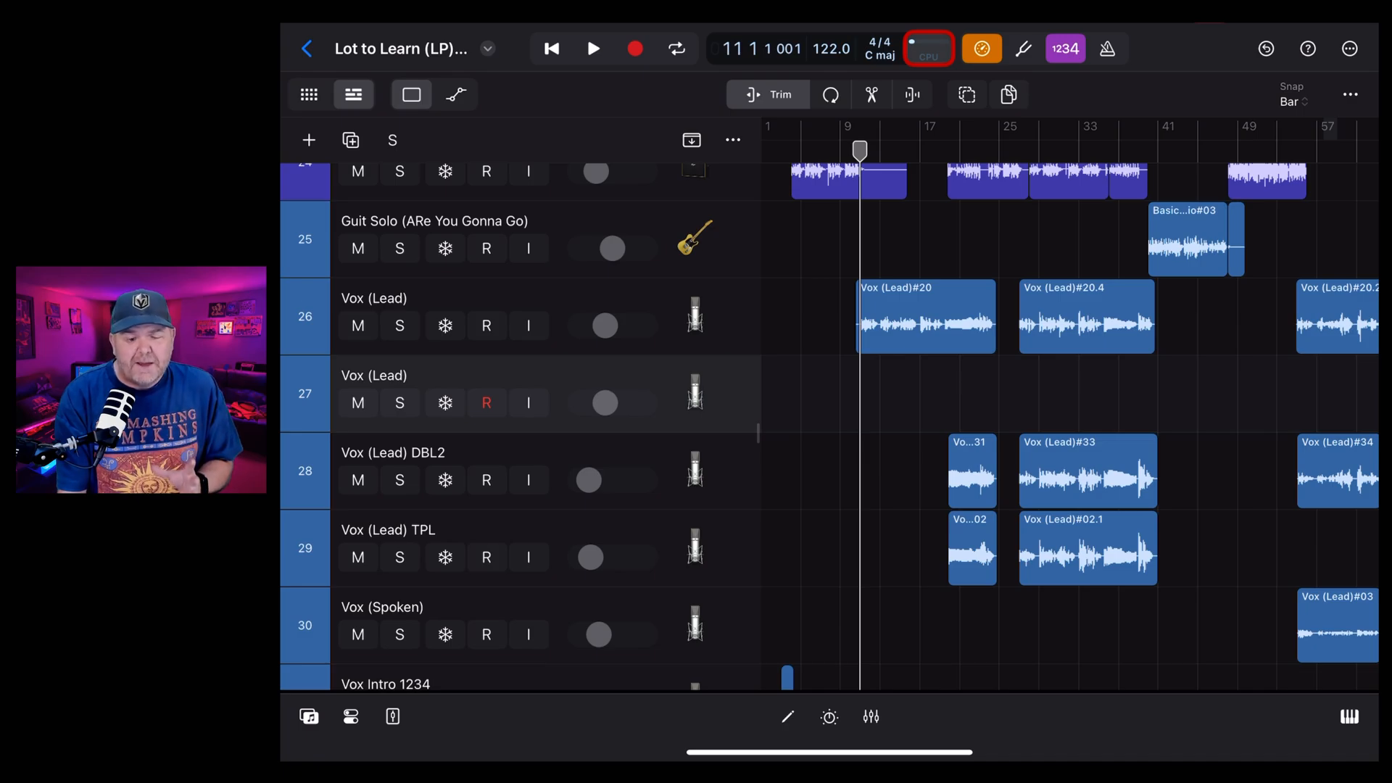
left_click(927, 48)
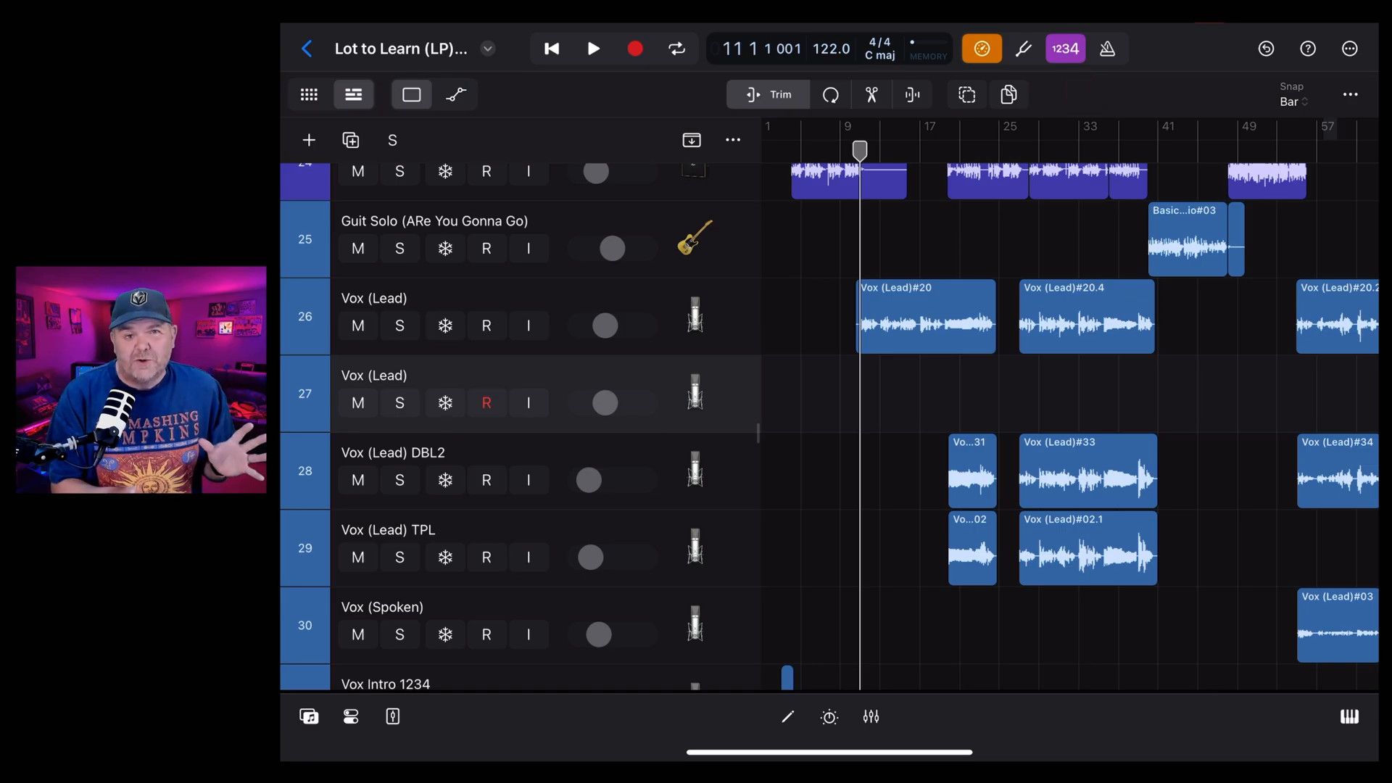
Turn on input monitoring and record-enable track 27, Vox (Lead)
left_click(581, 402)
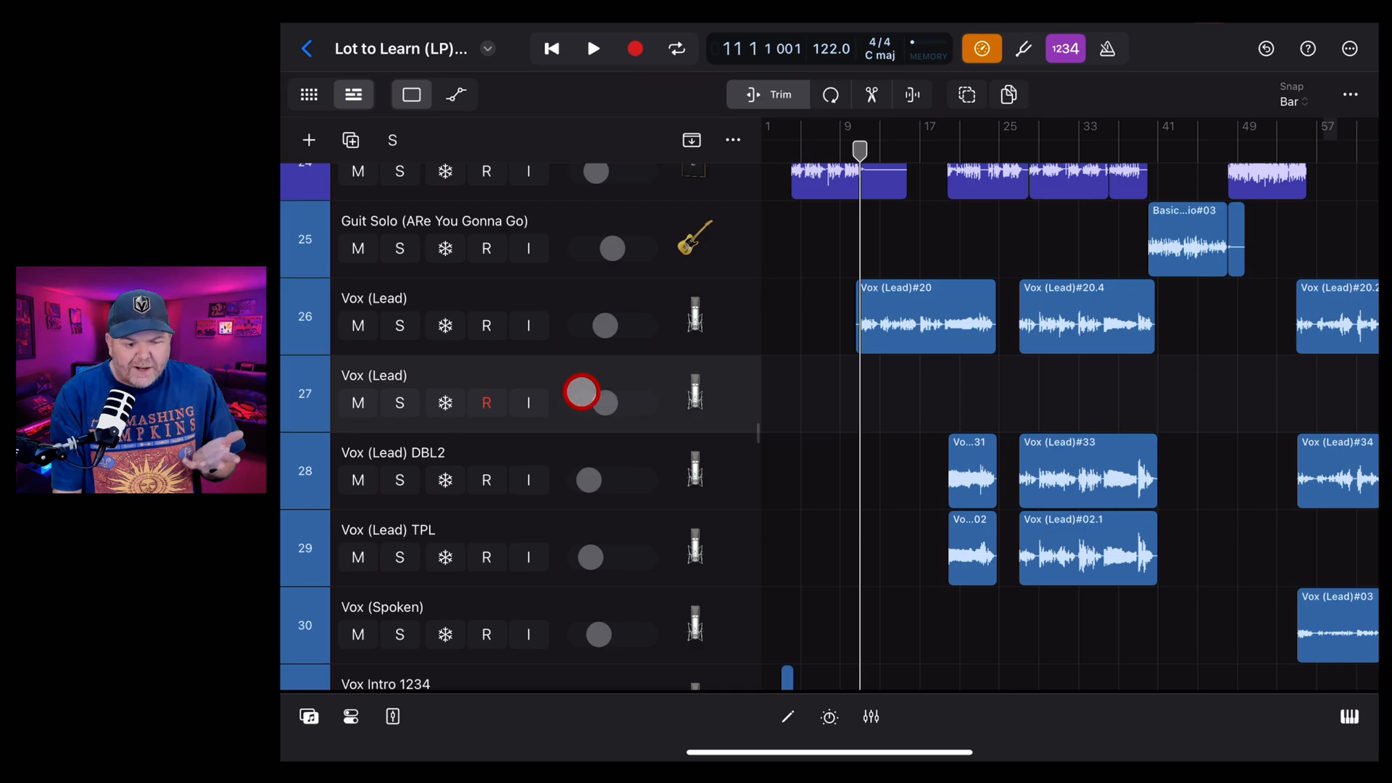
left_click(527, 403)
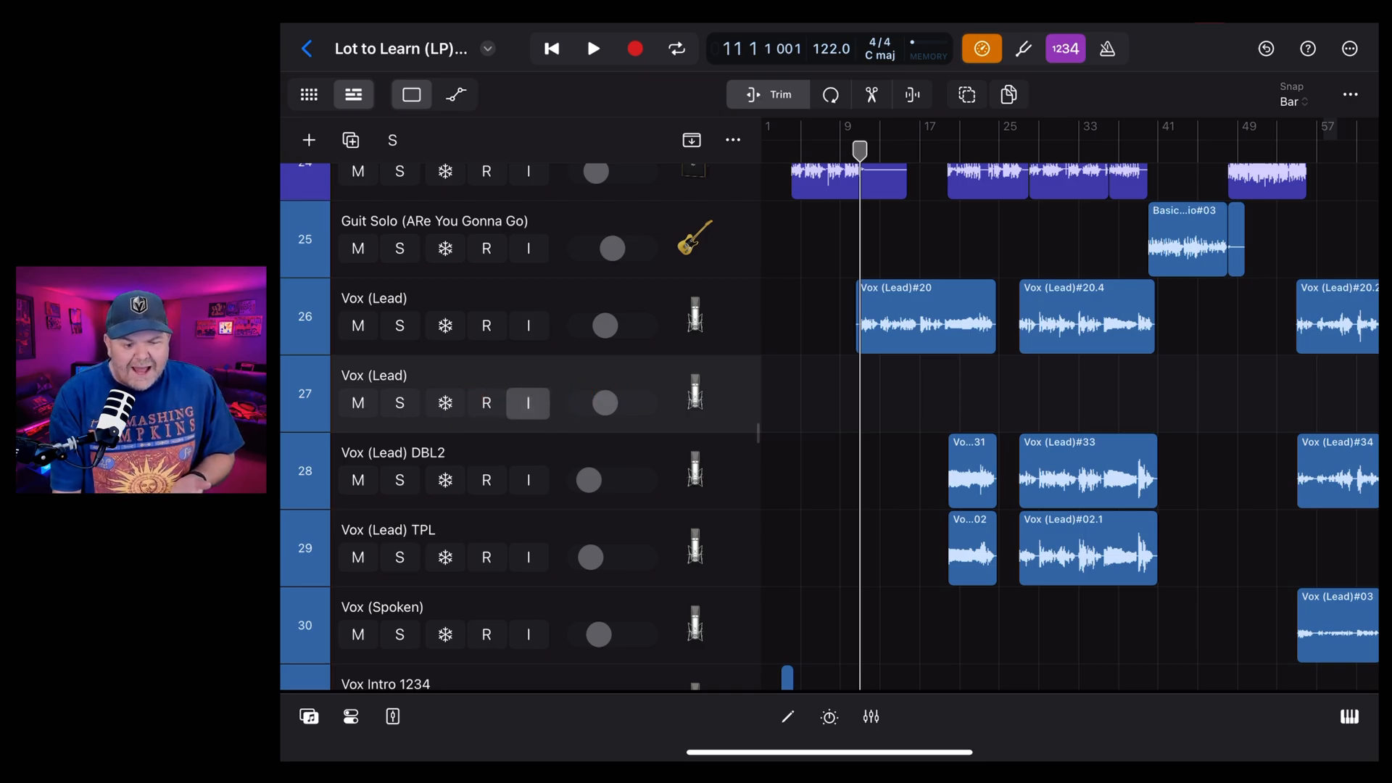
left_click(485, 402)
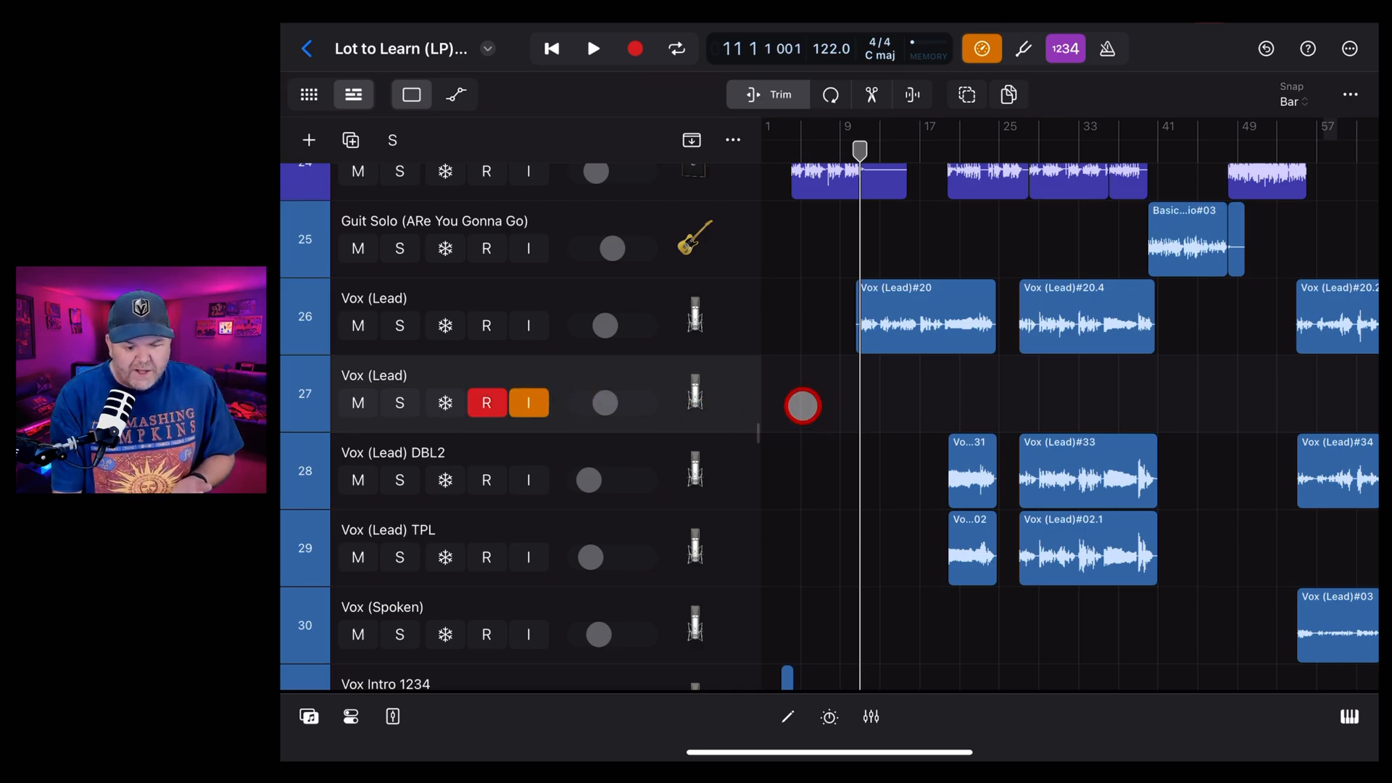
left_click(870, 716)
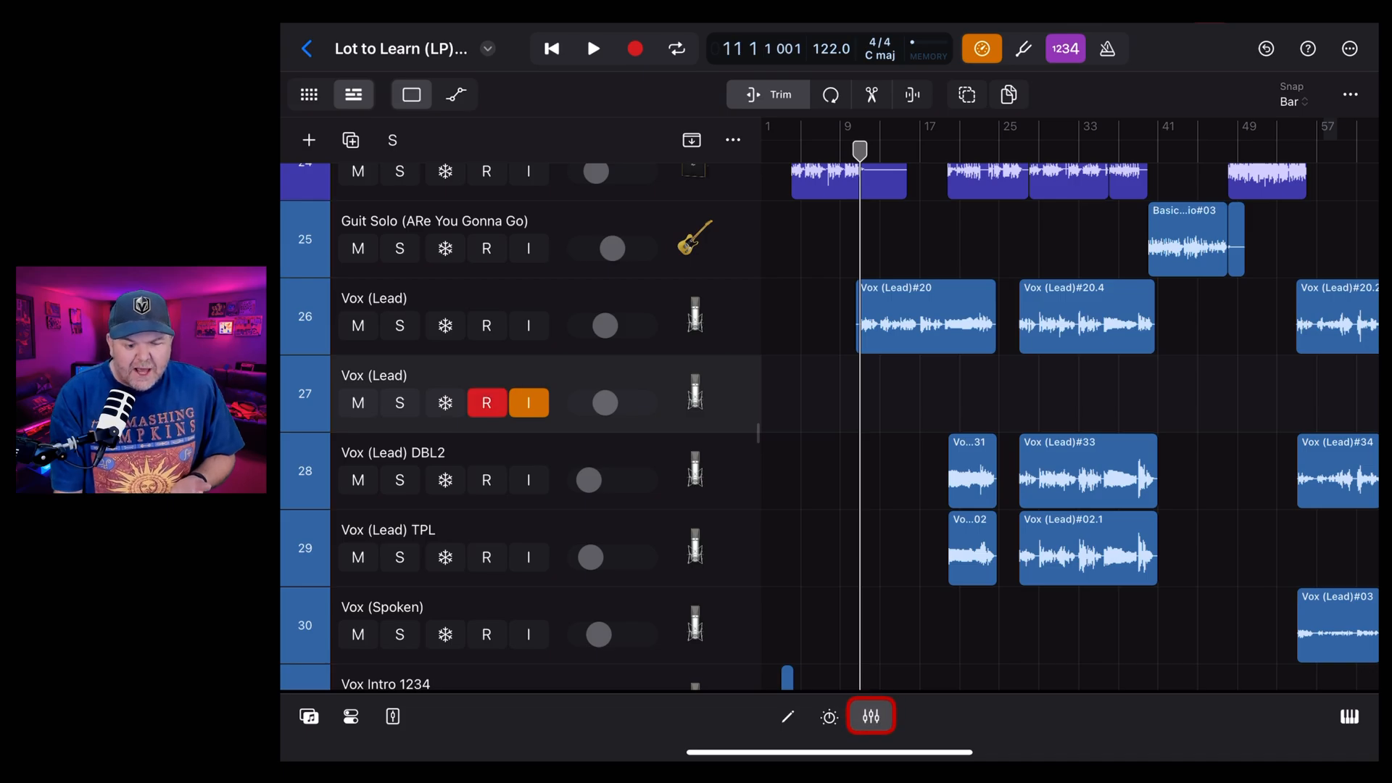
Show the mixer's plug-in slots and turn low latency monitoring off, reactivating the Adaptive Limiter
left_click(871, 716)
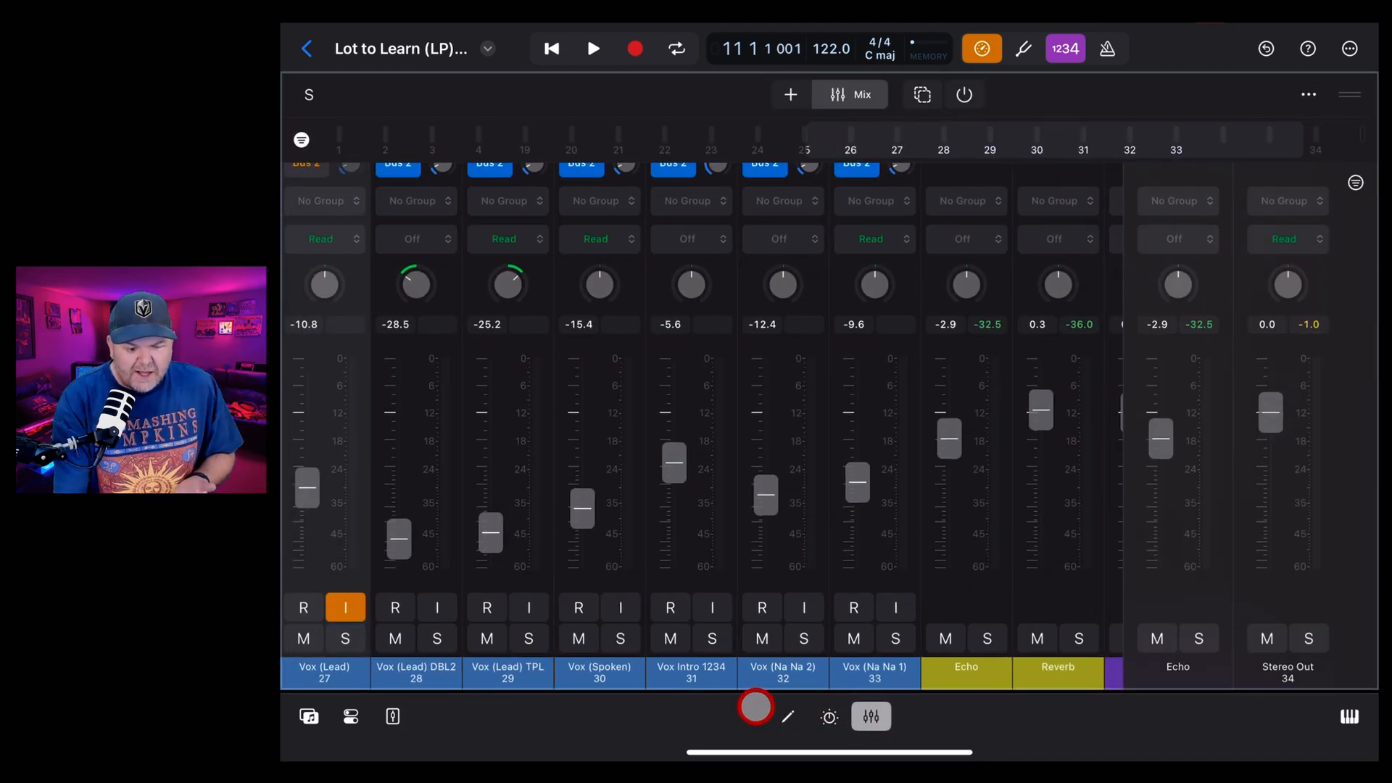
scroll("left", 3)
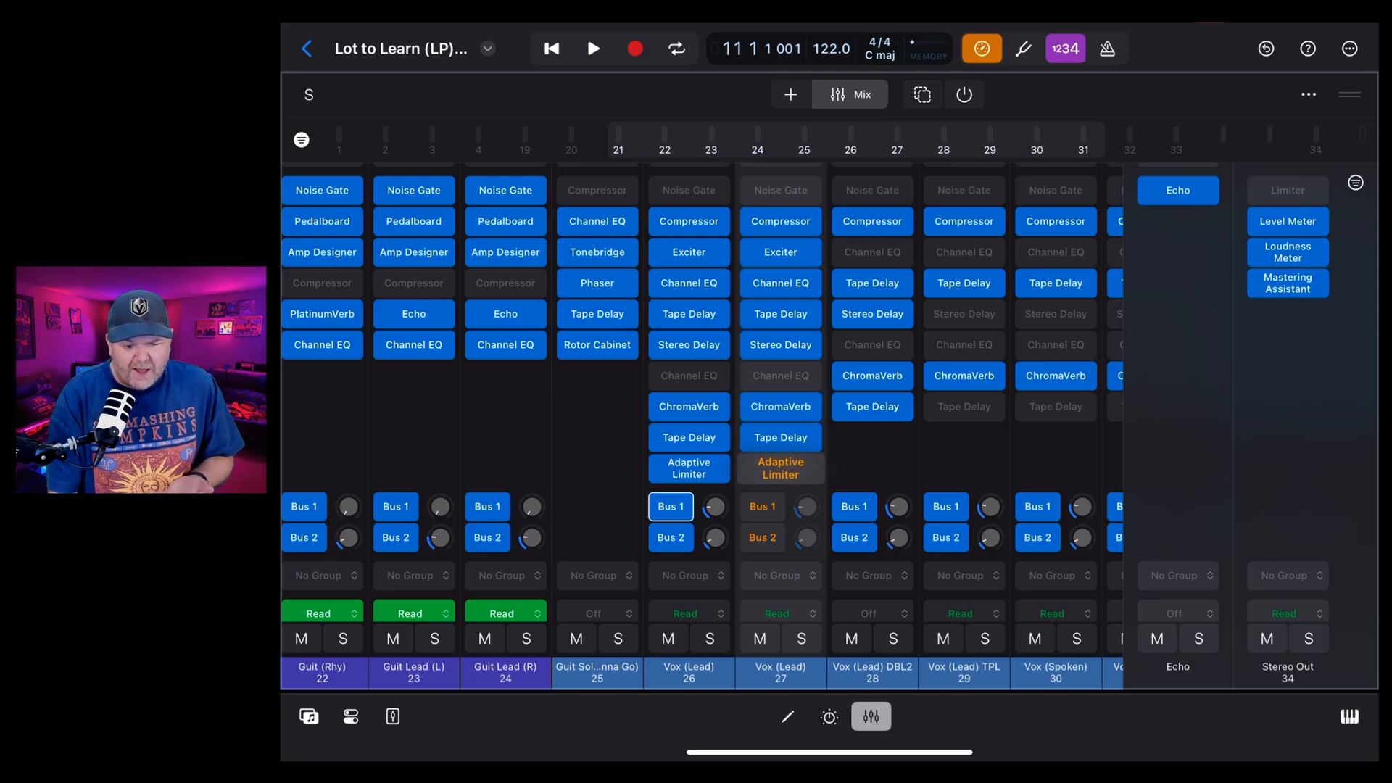
left_click(762, 506)
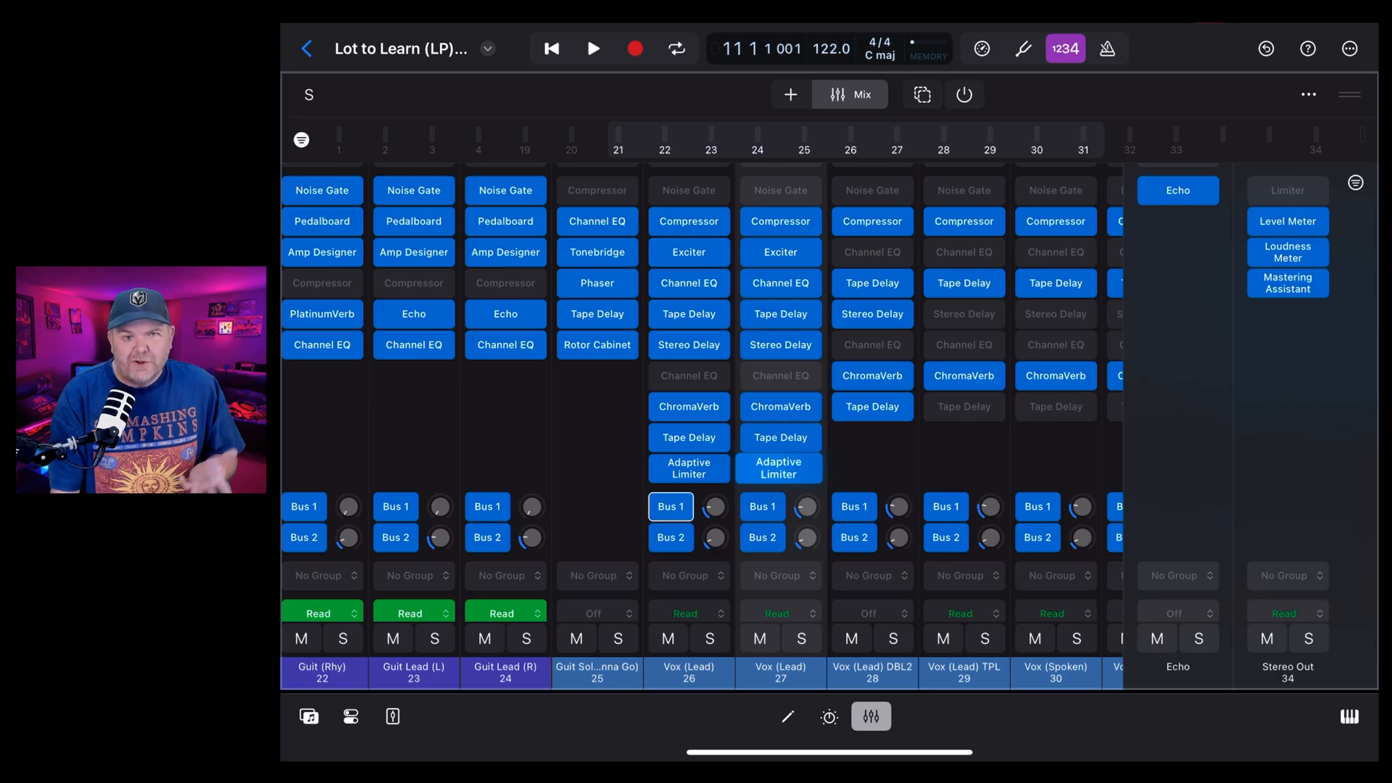
Re-enable low latency monitoring, bypassing track 27's limiter and sends, and close the mixer
left_click(922, 94)
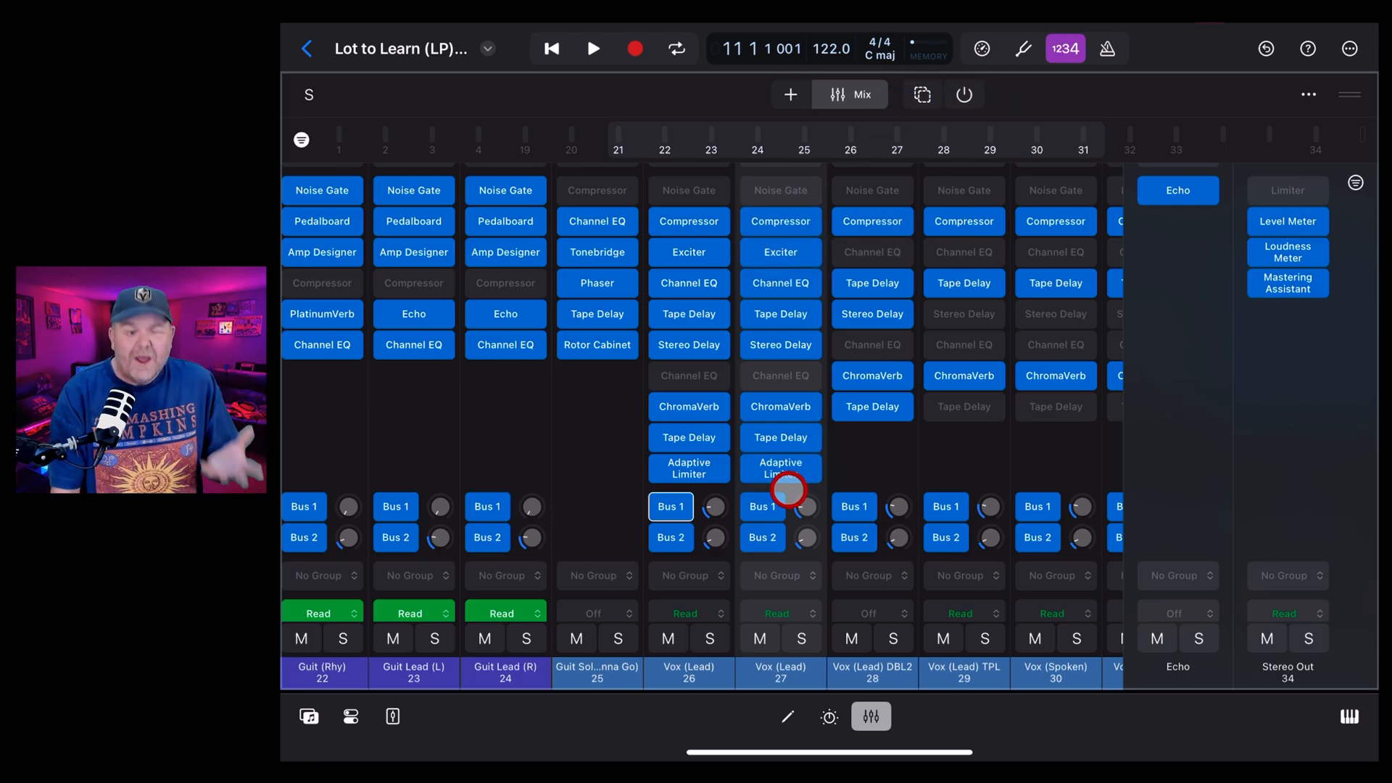
mouse_move(866, 407)
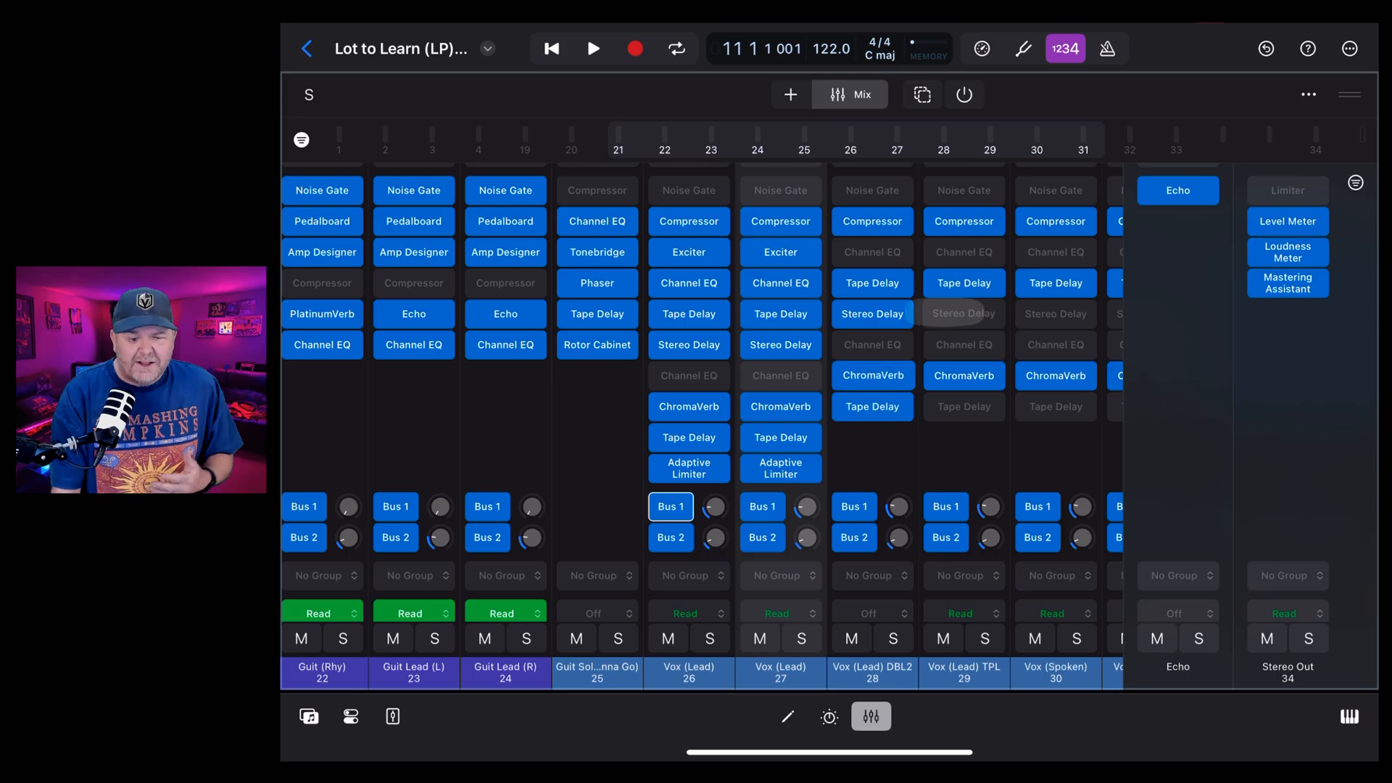
left_click(981, 48)
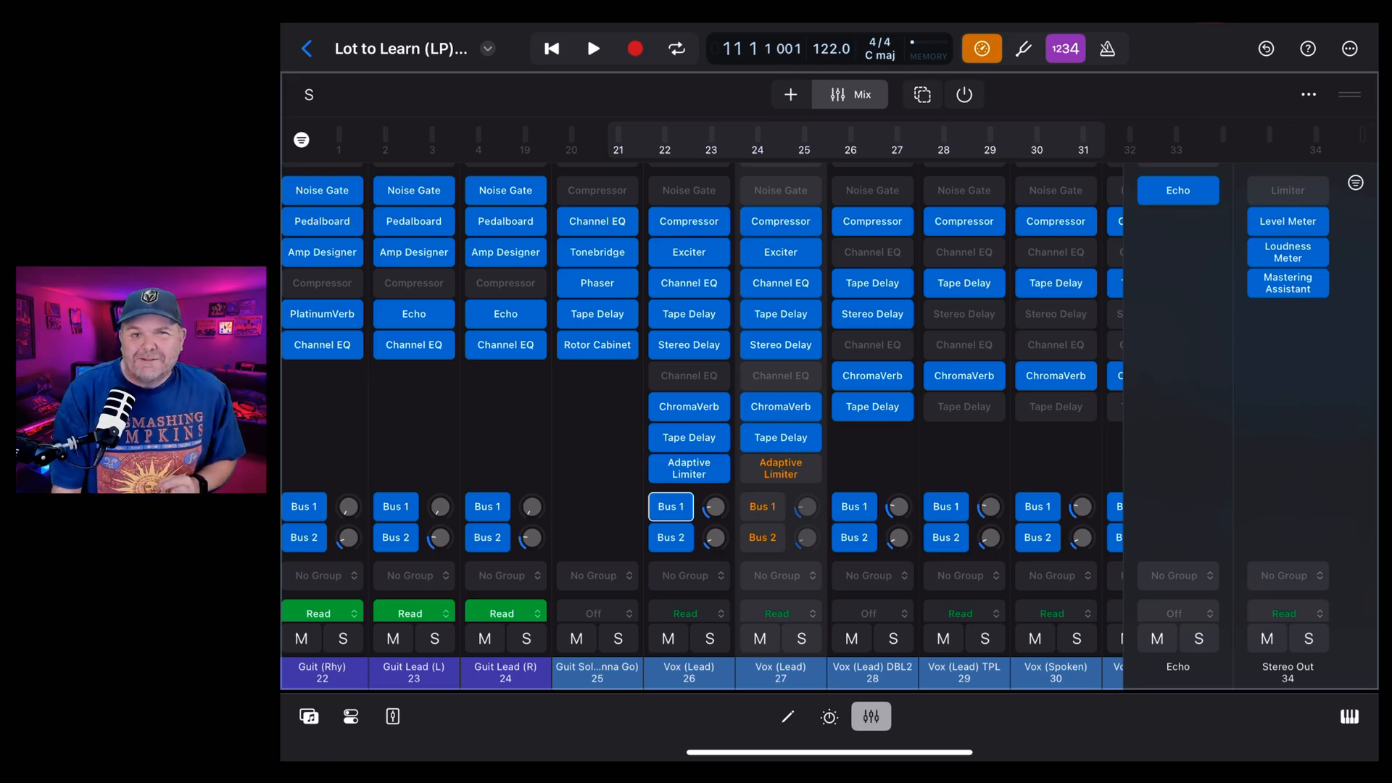
left_click(352, 94)
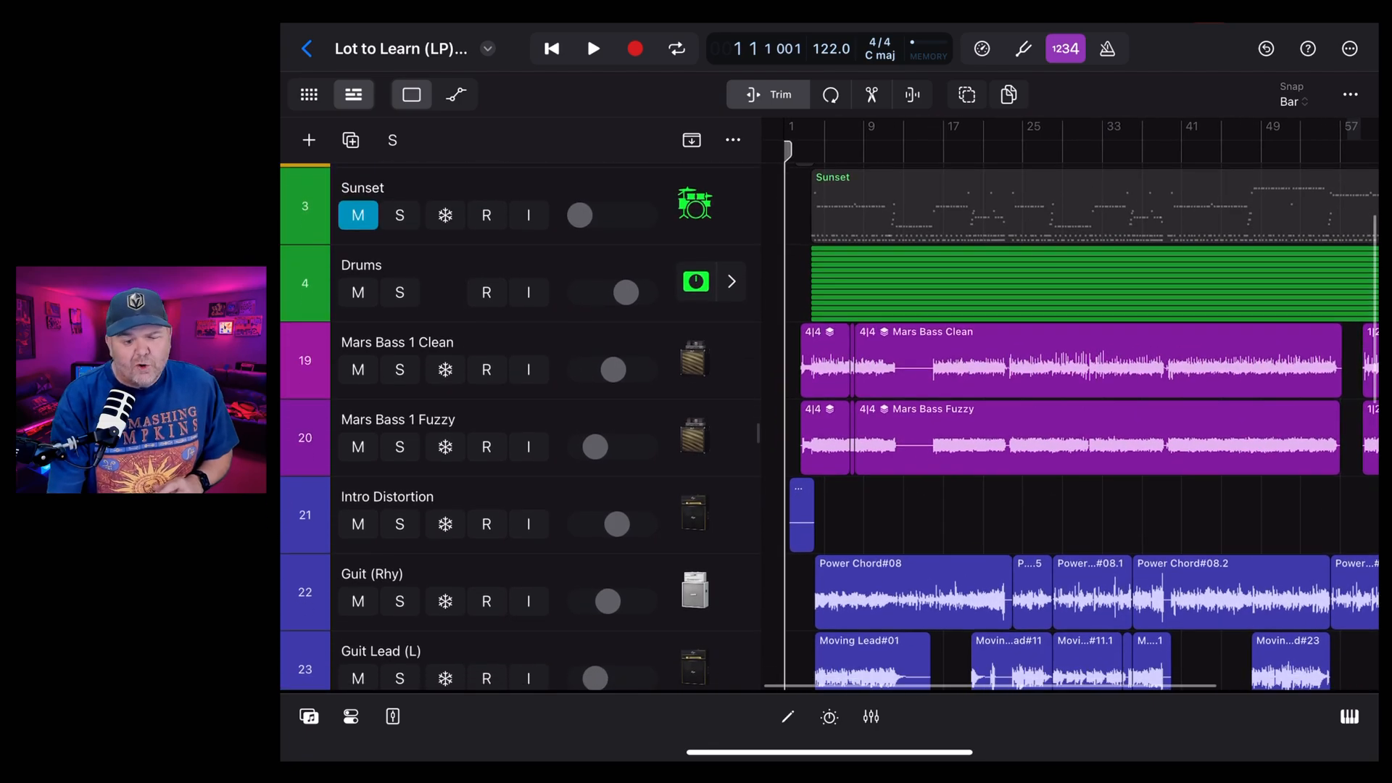
scroll("down", 3)
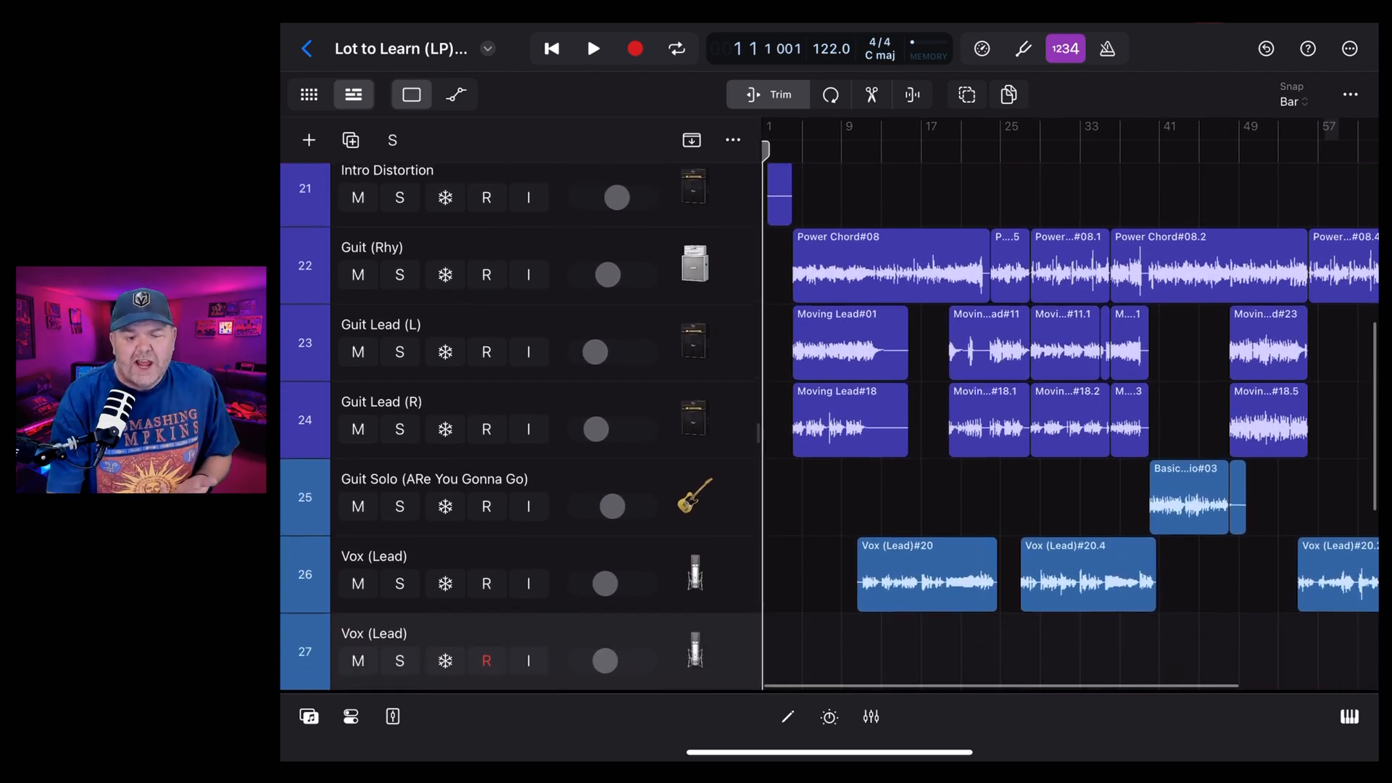
scroll("down", 3)
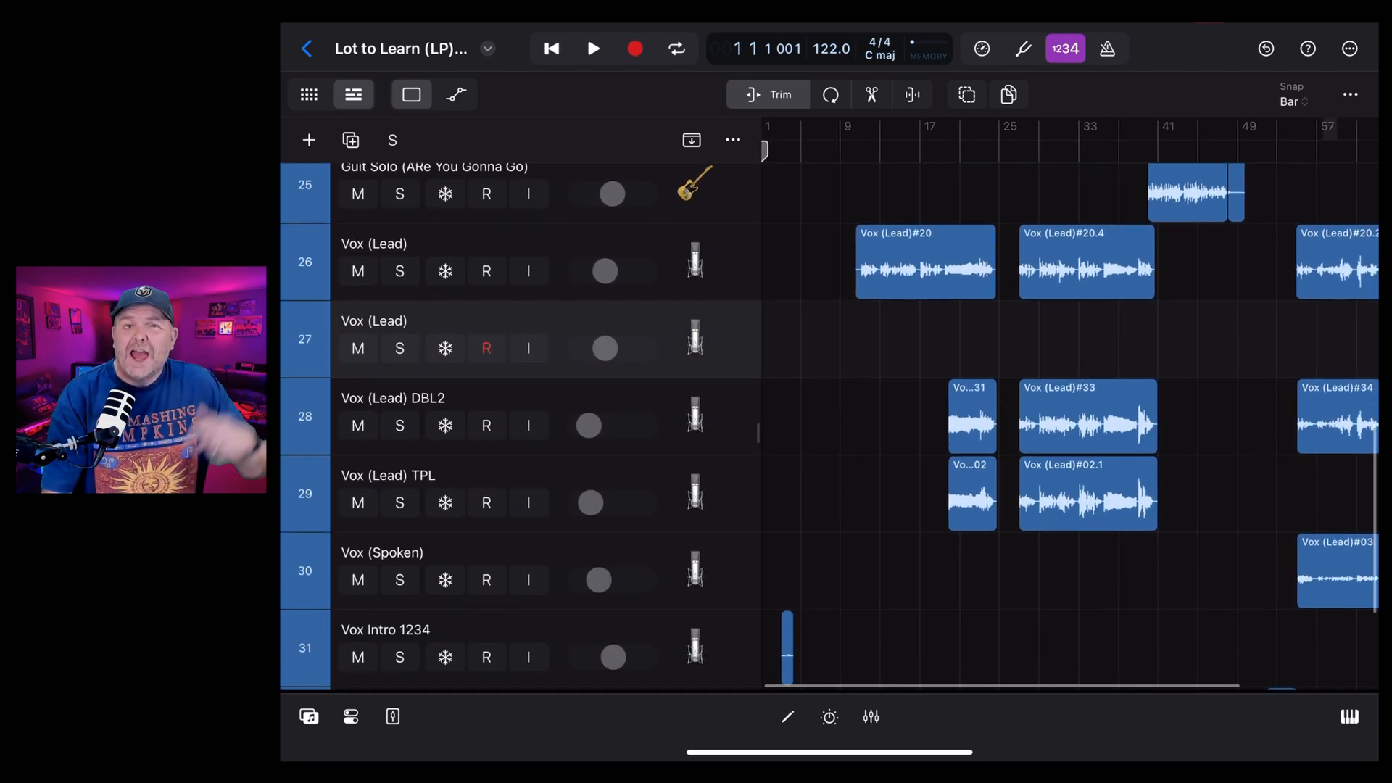